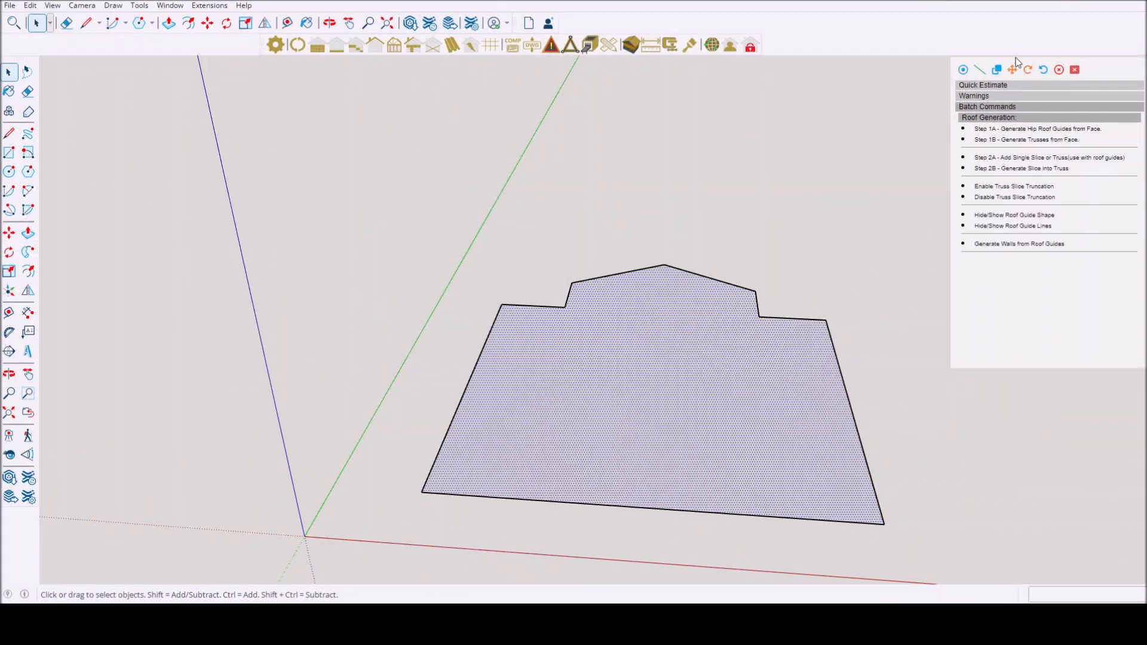
Step: Collapse and re-expand the roof generation commands, then review and close global FrameBuilder settings
{"action": "left_click", "coordinate": [987, 117]}
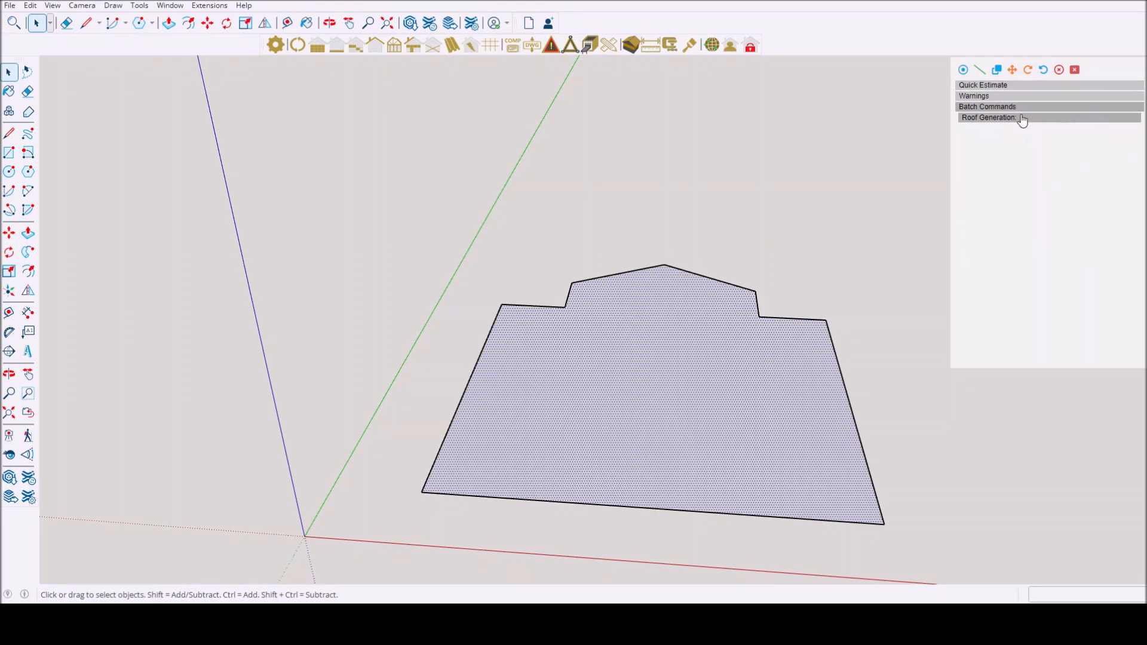
{"action": "left_click", "coordinate": [989, 117]}
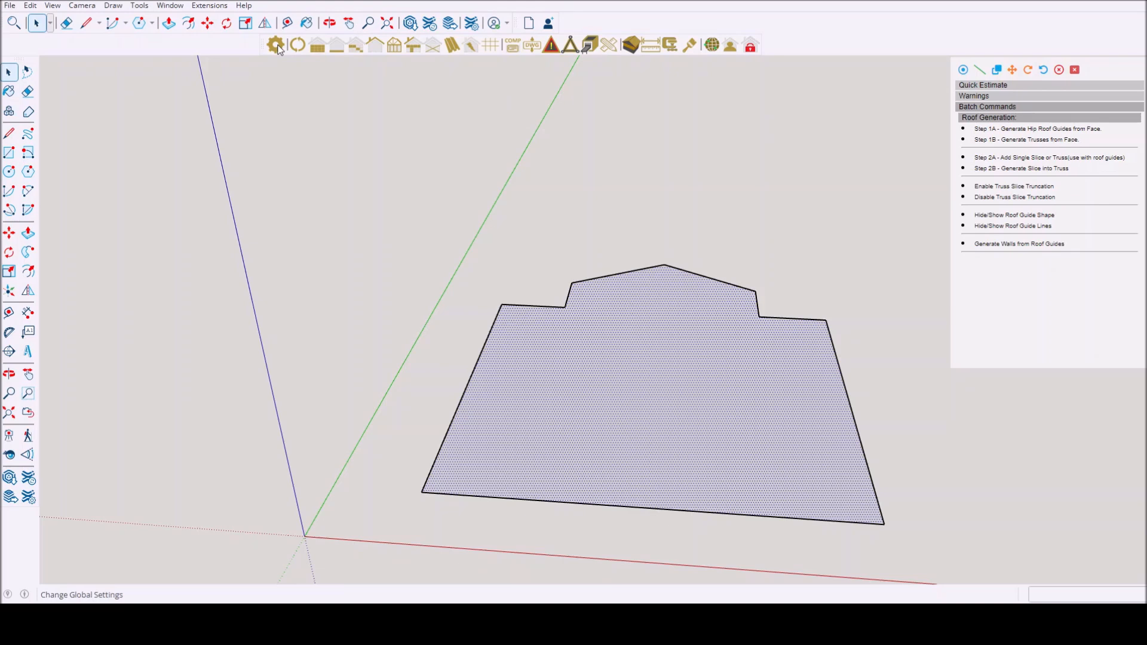
{"action": "left_click", "coordinate": [273, 44]}
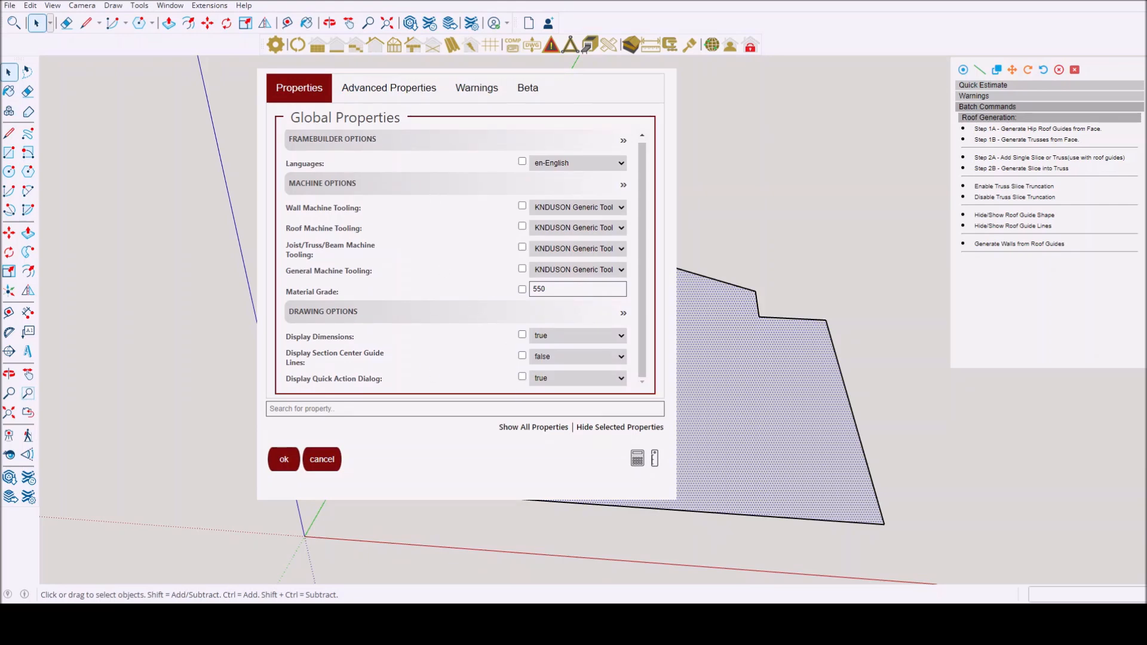
{"action": "mouse_move", "coordinate": [291, 364]}
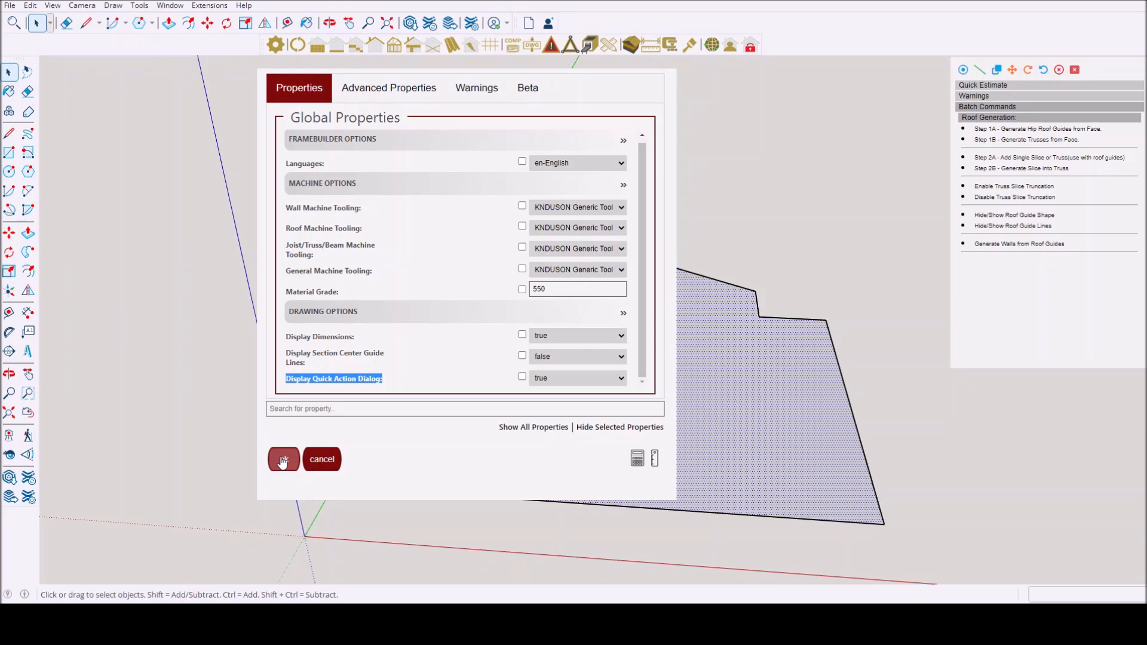
{"action": "left_click", "coordinate": [283, 460]}
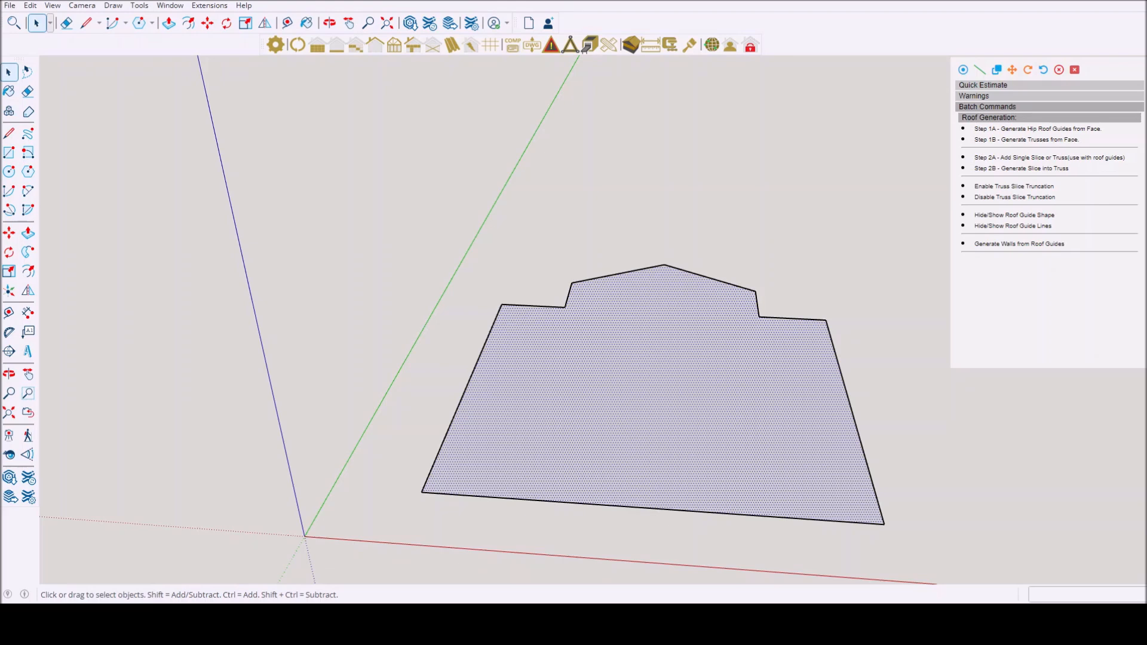
{"action": "mouse_move", "coordinate": [658, 453]}
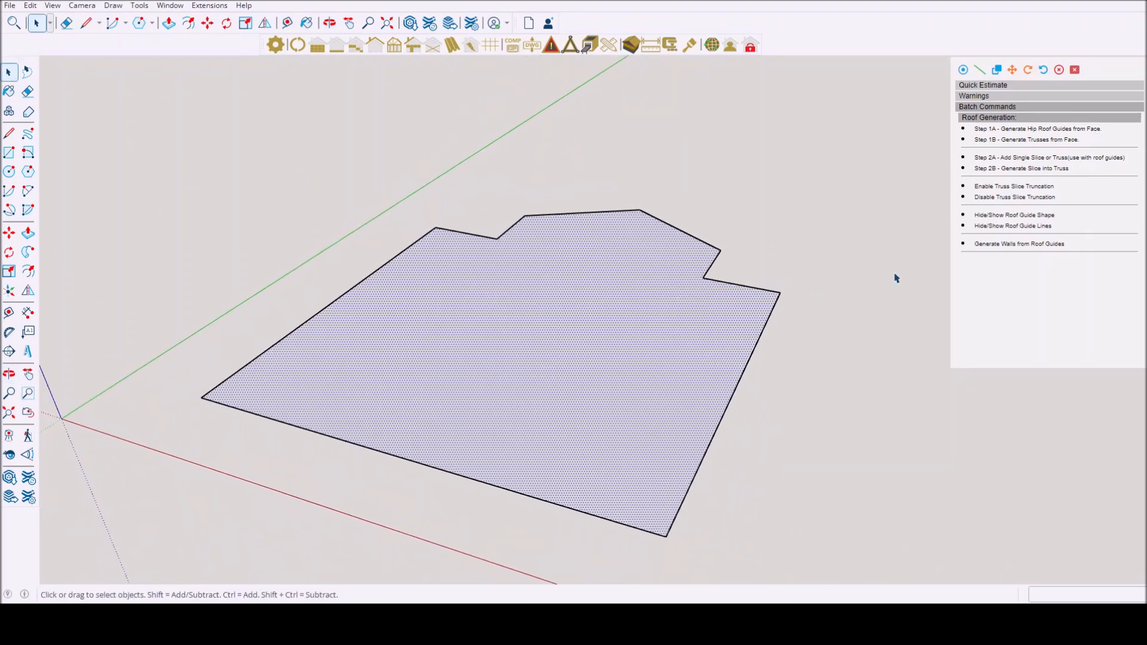
{"action": "mouse_move", "coordinate": [1085, 132]}
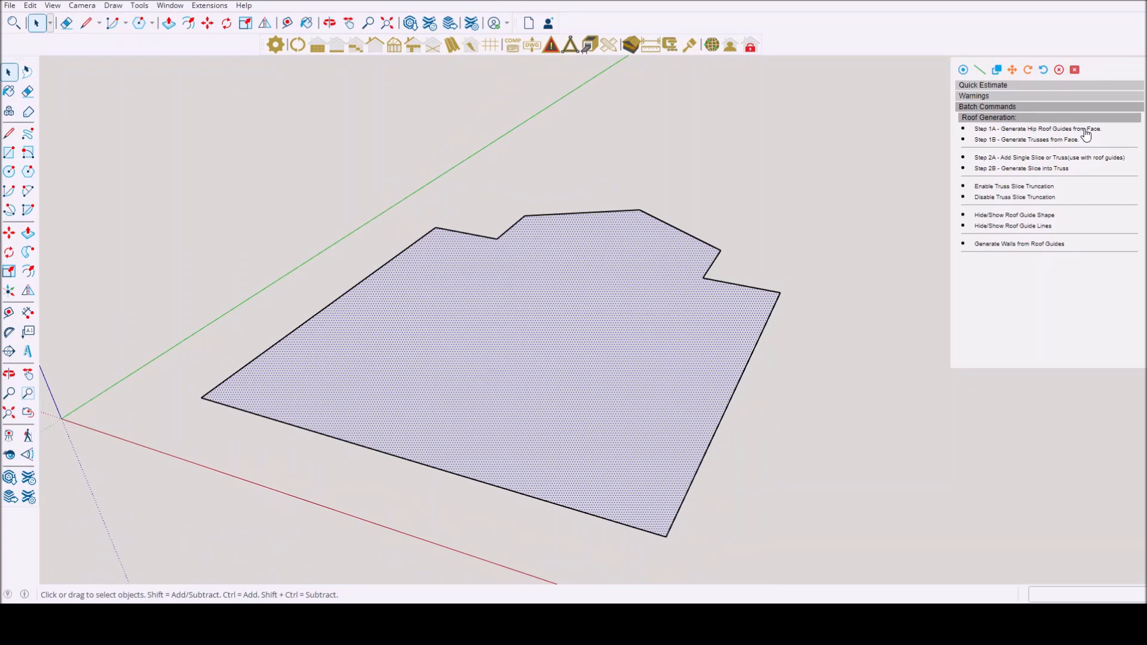
Step: Generate hip roof guides from the floor face, dismissing slice properties unchanged, and orbit around them
{"action": "left_click", "coordinate": [1049, 157]}
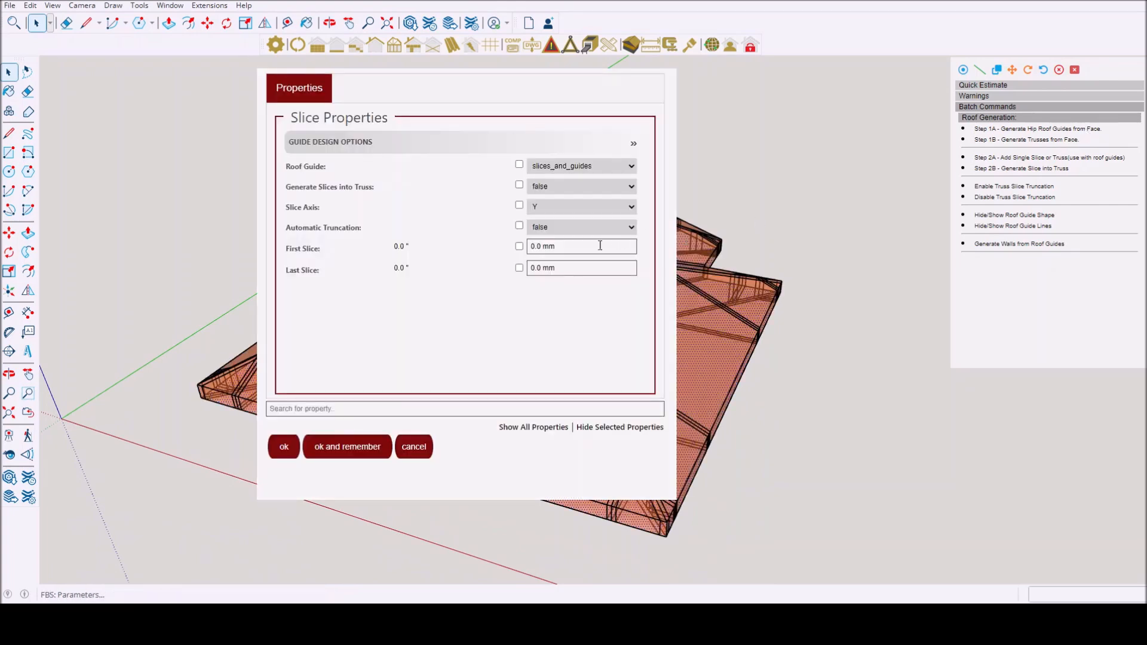
{"action": "mouse_move", "coordinate": [415, 435]}
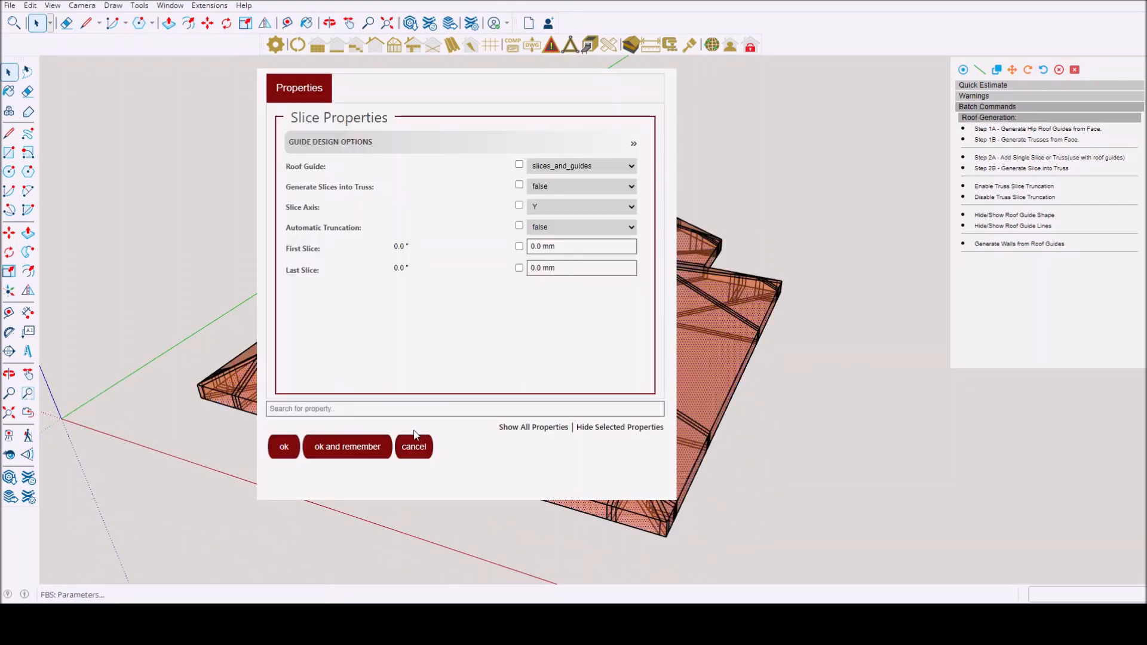
{"action": "mouse_move", "coordinate": [414, 442]}
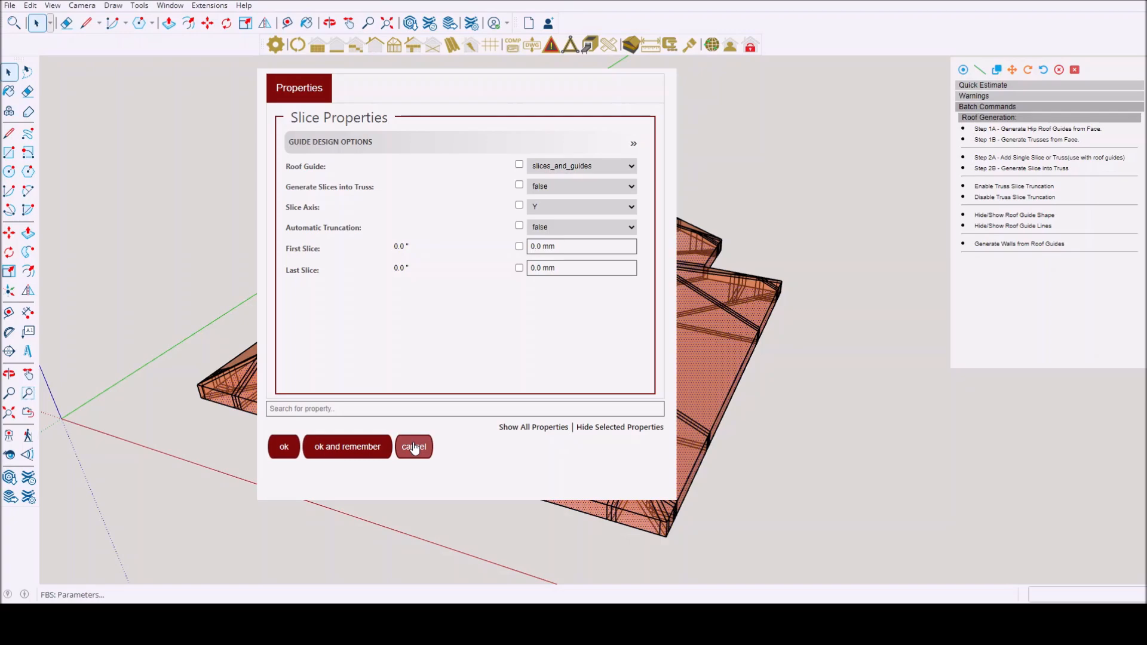
{"action": "left_click", "coordinate": [414, 446]}
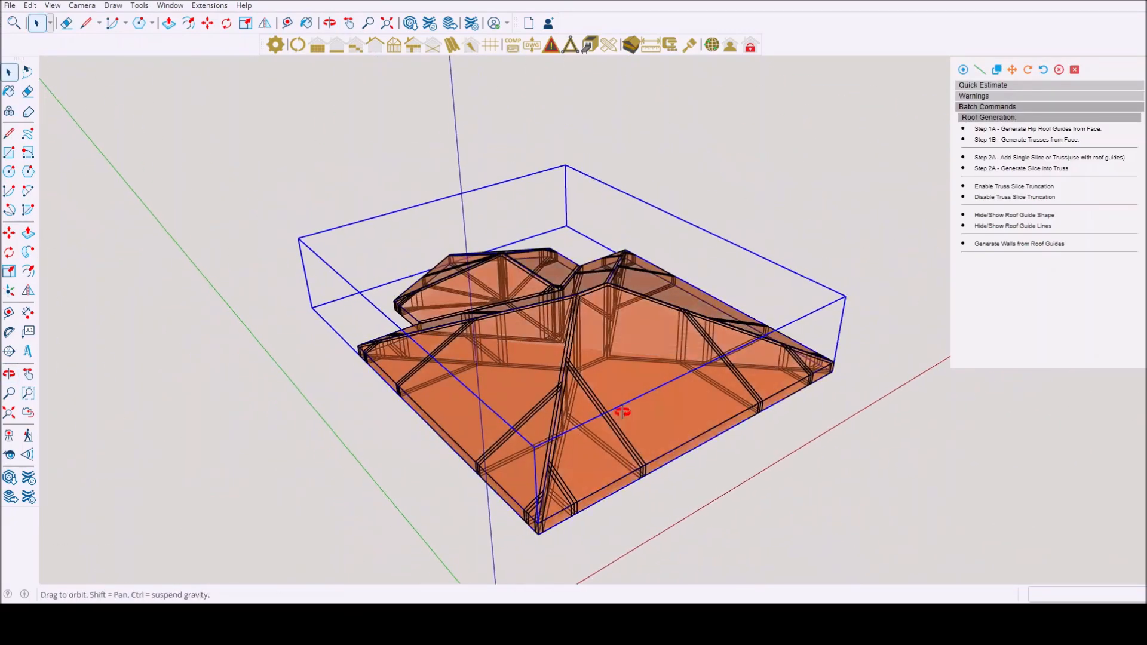
{"action": "left_click_drag", "start_coordinate": [622, 410], "coordinate": [462, 307]}
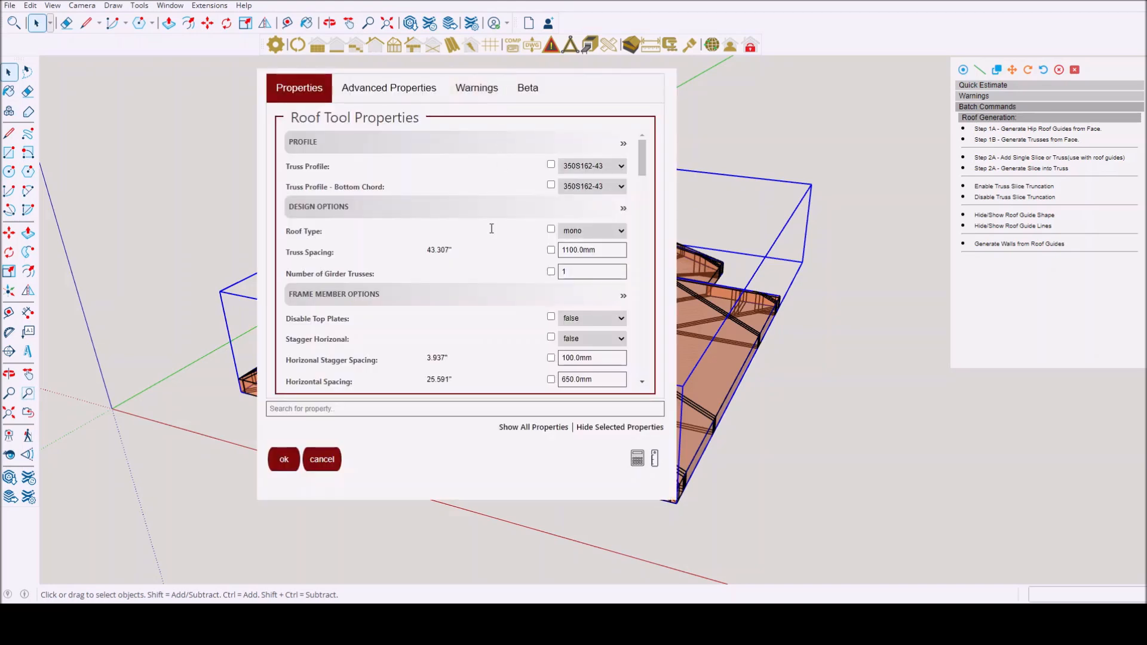
Step: Review the Advanced roof tool properties, highlighting Automatic Truncation, then close the dialog
{"action": "scroll", "scroll_direction": "down", "scroll_amount": 3}
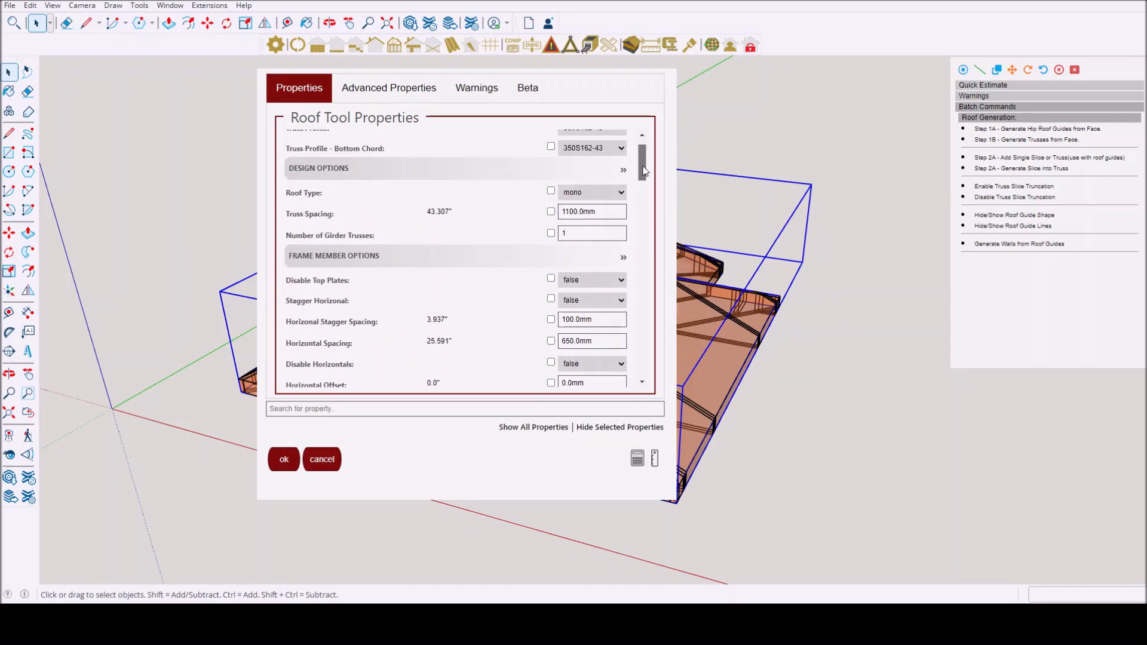
{"action": "scroll", "scroll_direction": "down", "scroll_amount": 3}
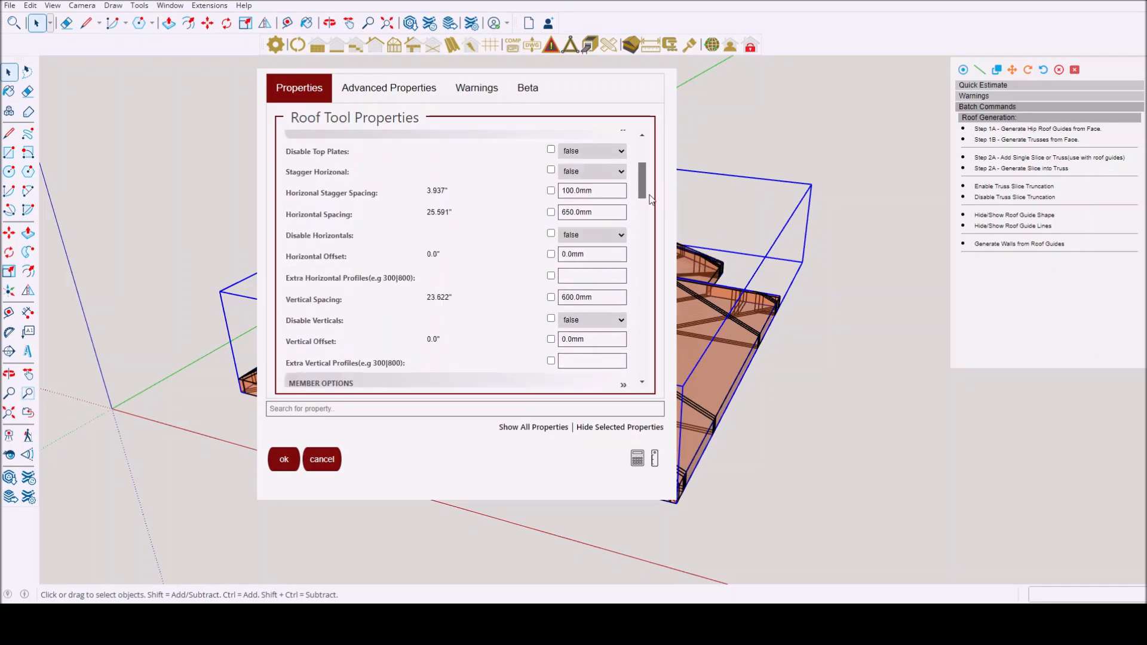
{"action": "scroll", "scroll_direction": "down", "scroll_amount": 3}
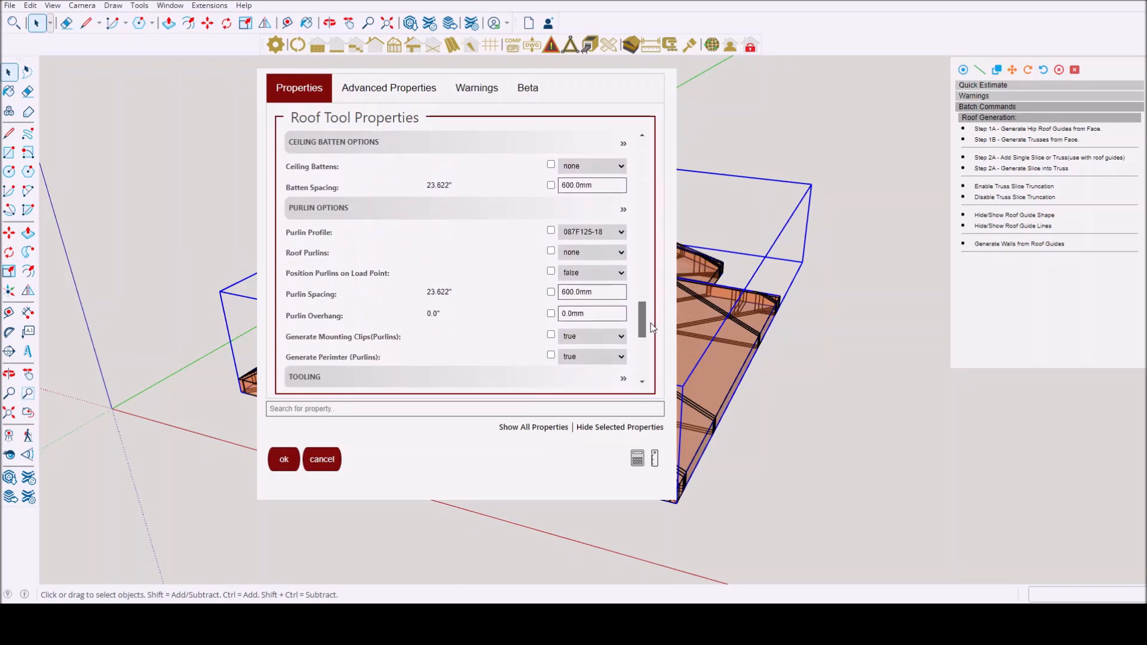
{"action": "scroll", "scroll_direction": "down", "scroll_amount": 3}
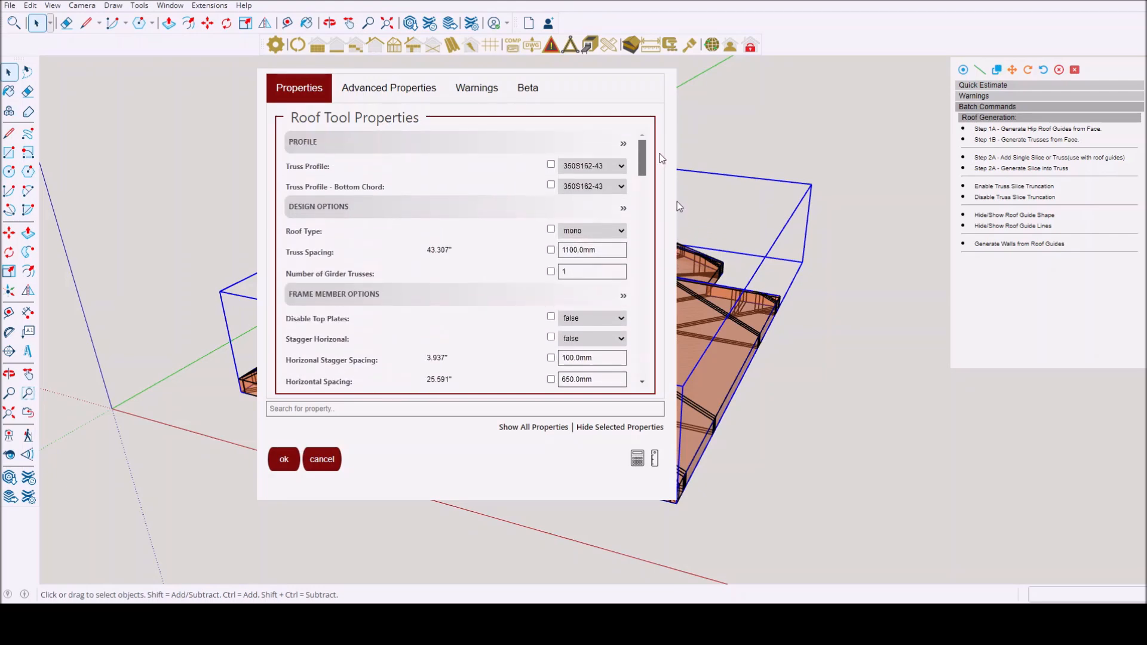
{"action": "left_click", "coordinate": [388, 87]}
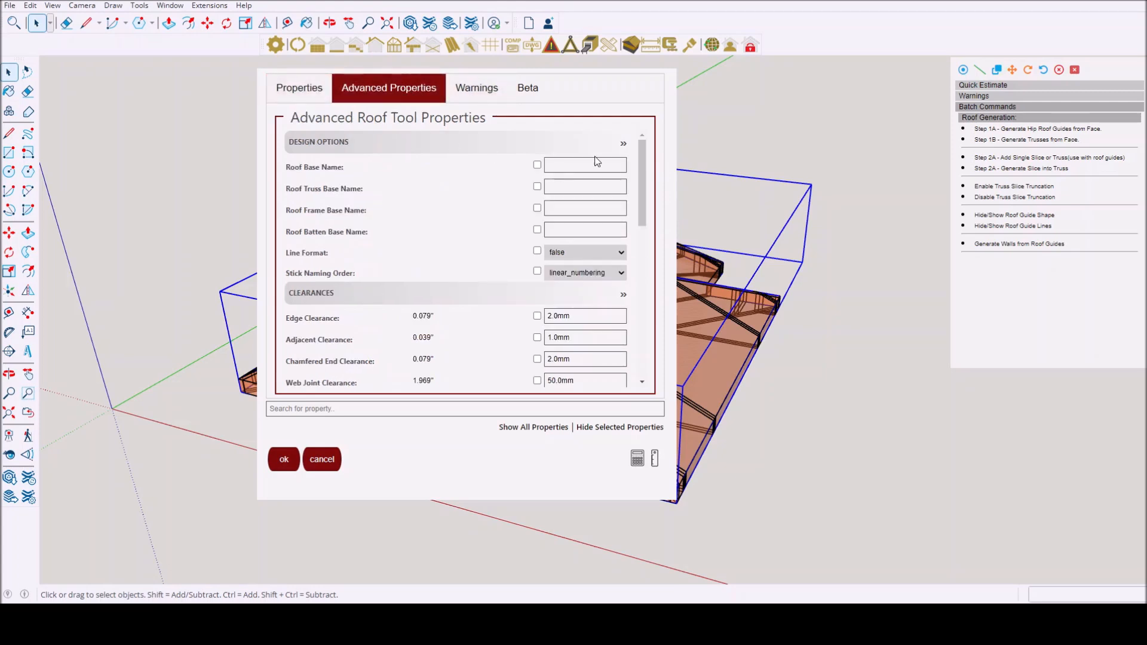
{"action": "scroll", "scroll_direction": "down", "scroll_amount": 3}
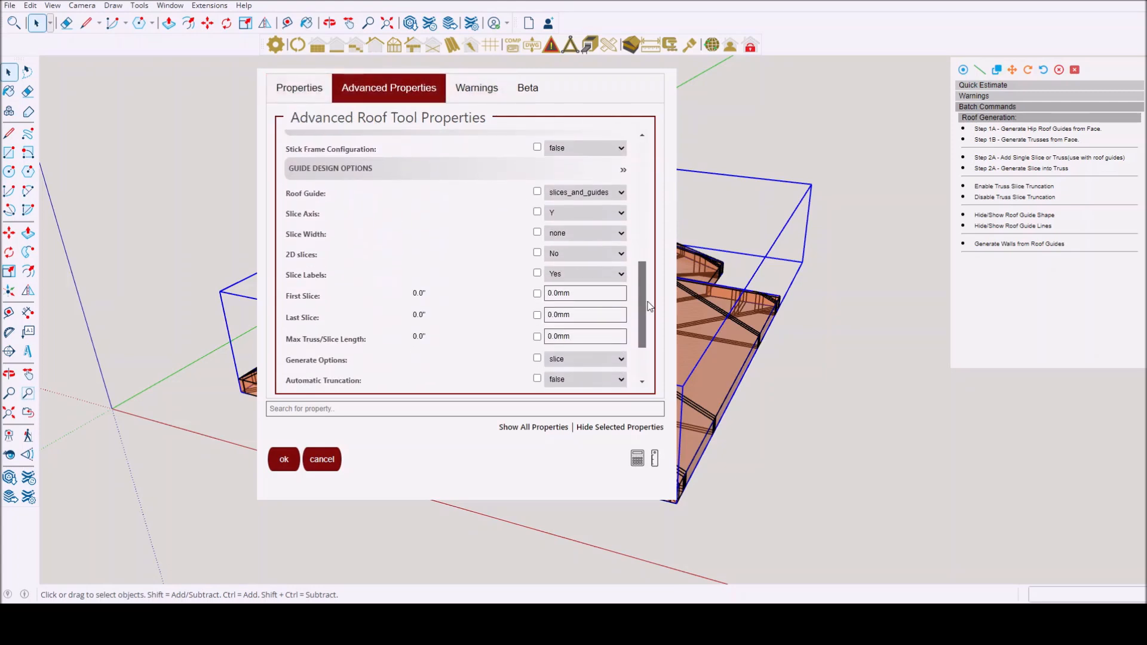
{"action": "scroll", "scroll_direction": "down", "scroll_amount": 3}
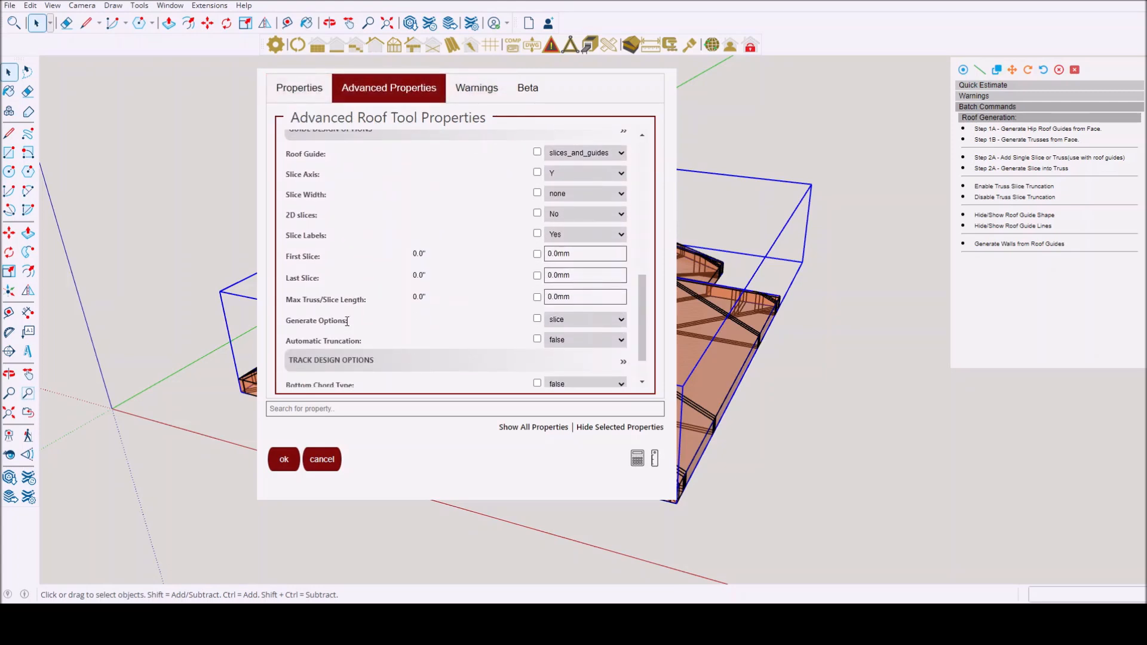
{"action": "double_click", "coordinate": [340, 321]}
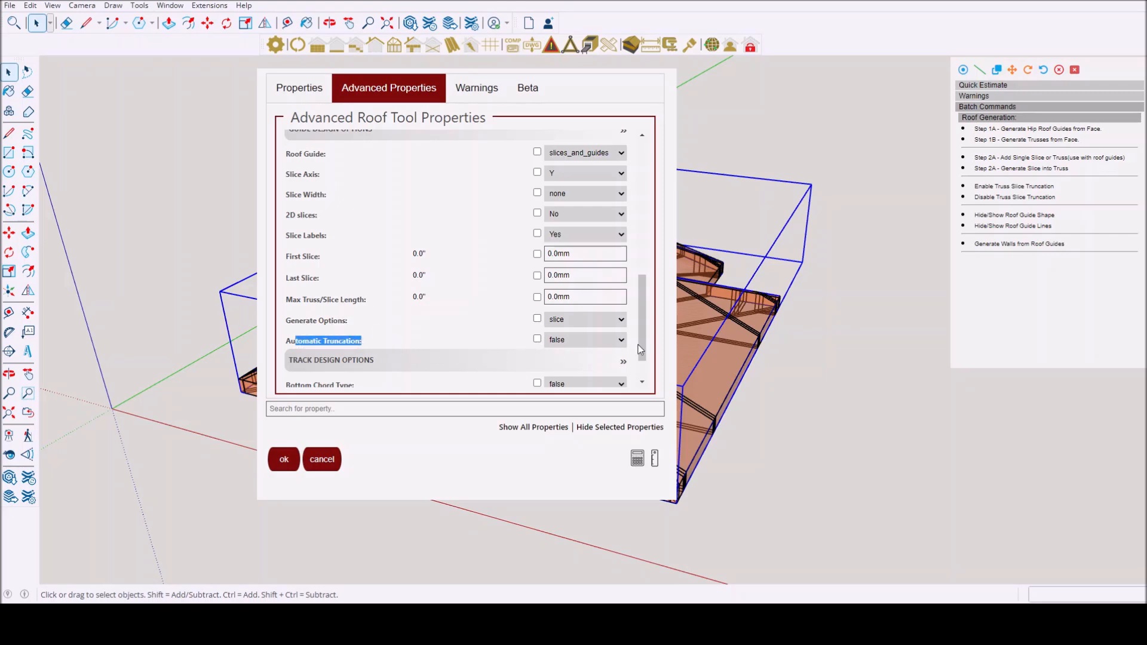
{"action": "scroll", "scroll_direction": "down", "scroll_amount": 3}
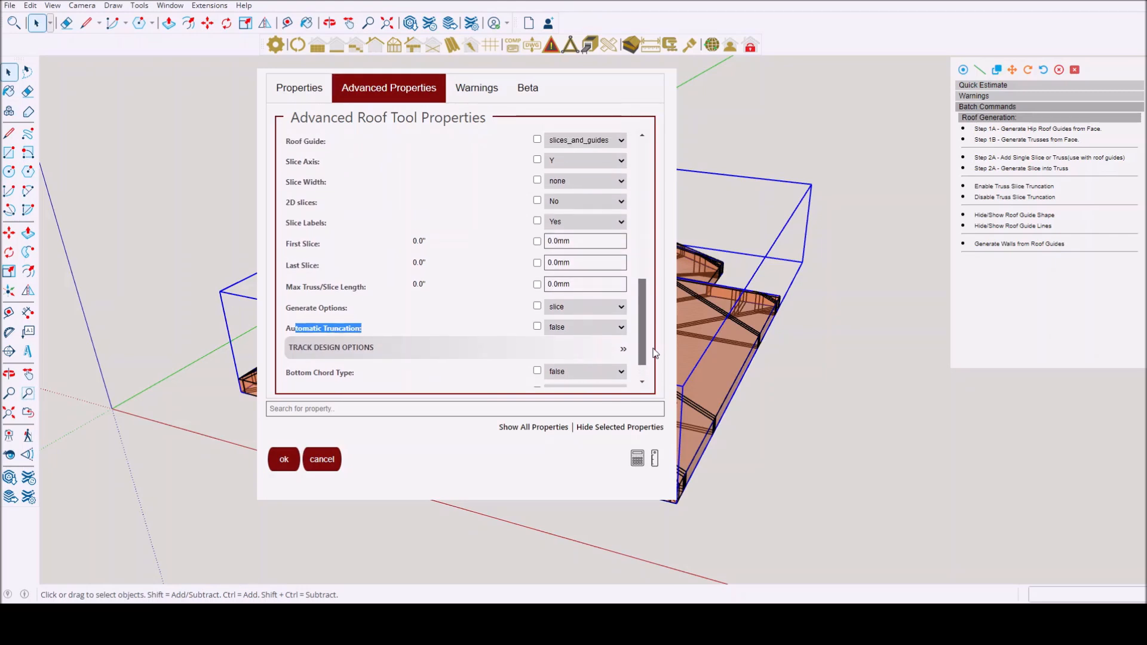
{"action": "left_click", "coordinate": [283, 459]}
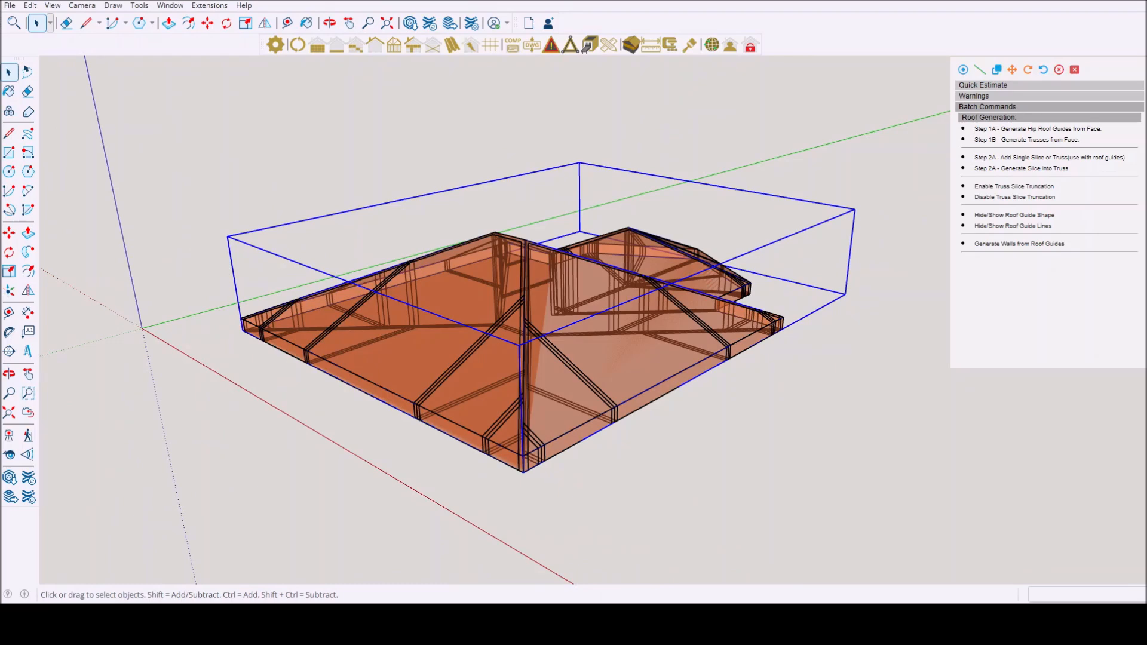
{"action": "left_click", "coordinate": [328, 22]}
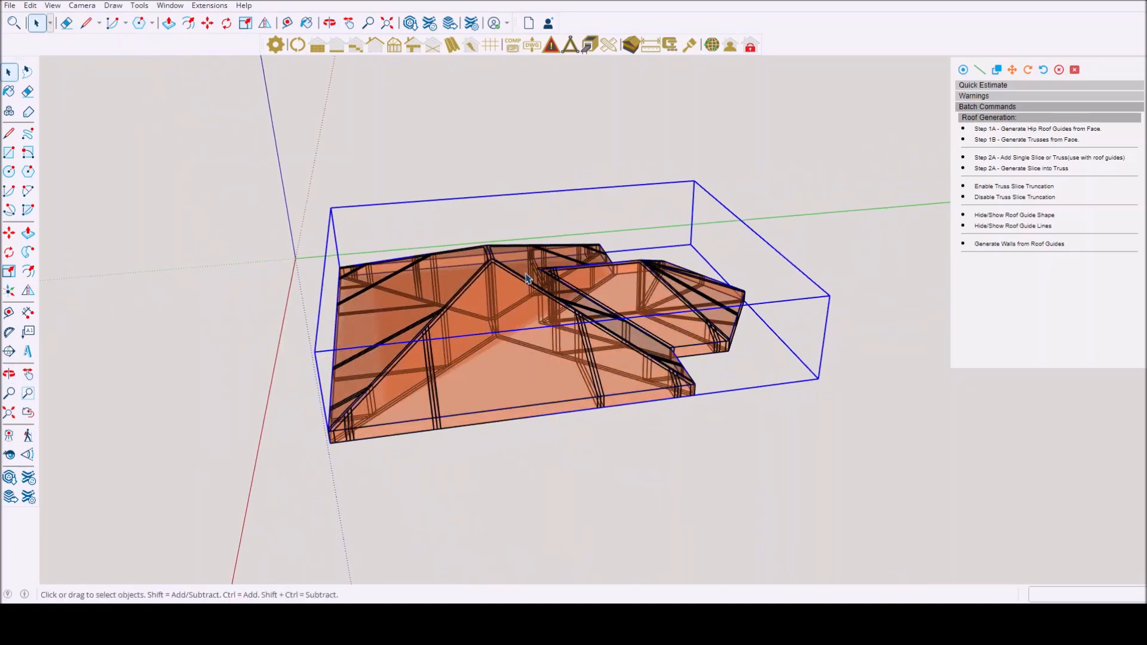
{"action": "left_click", "coordinate": [328, 23]}
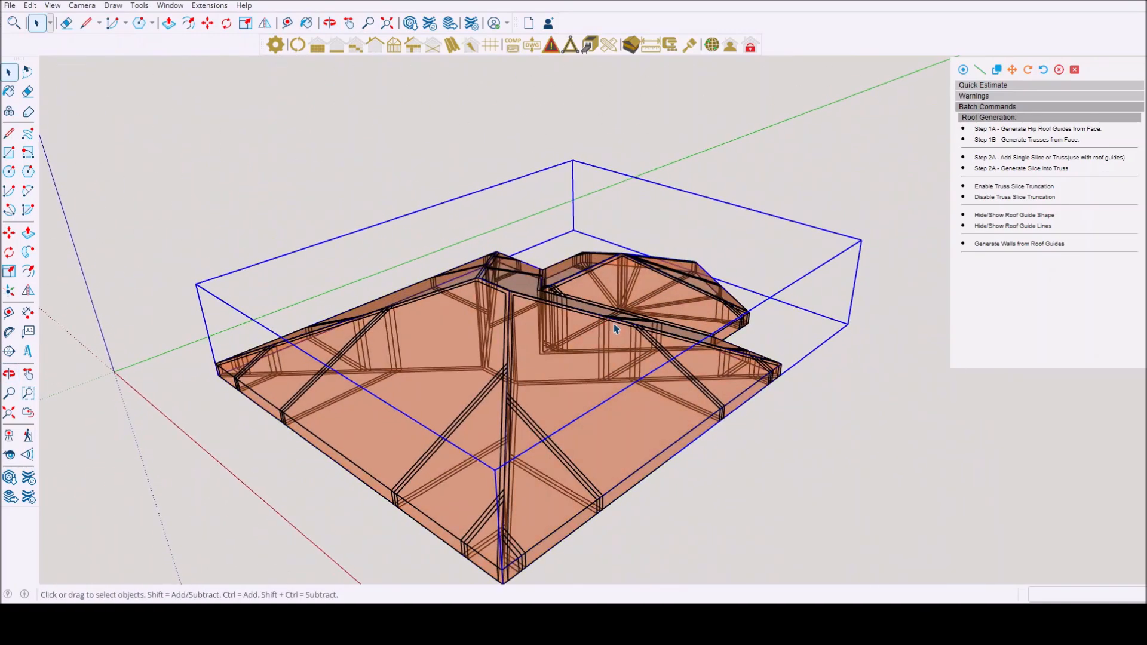
{"action": "left_click_drag", "start_coordinate": [615, 329], "coordinate": [757, 362]}
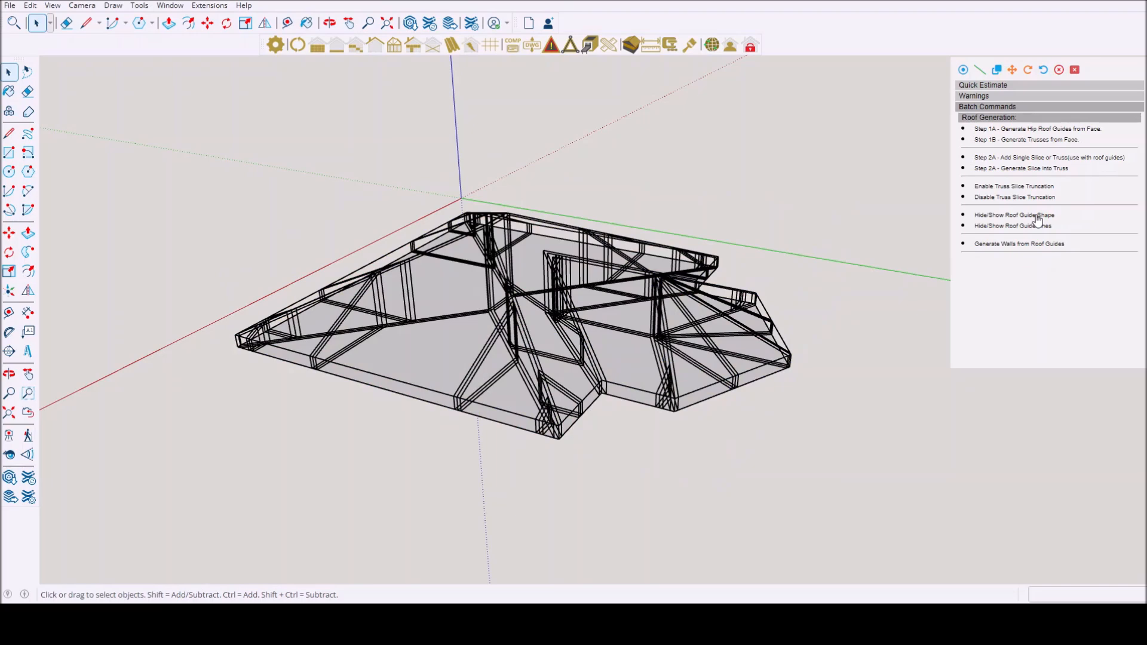
Step: Hide both the roof guide shape and the roof guide lines
{"action": "left_click", "coordinate": [1014, 225]}
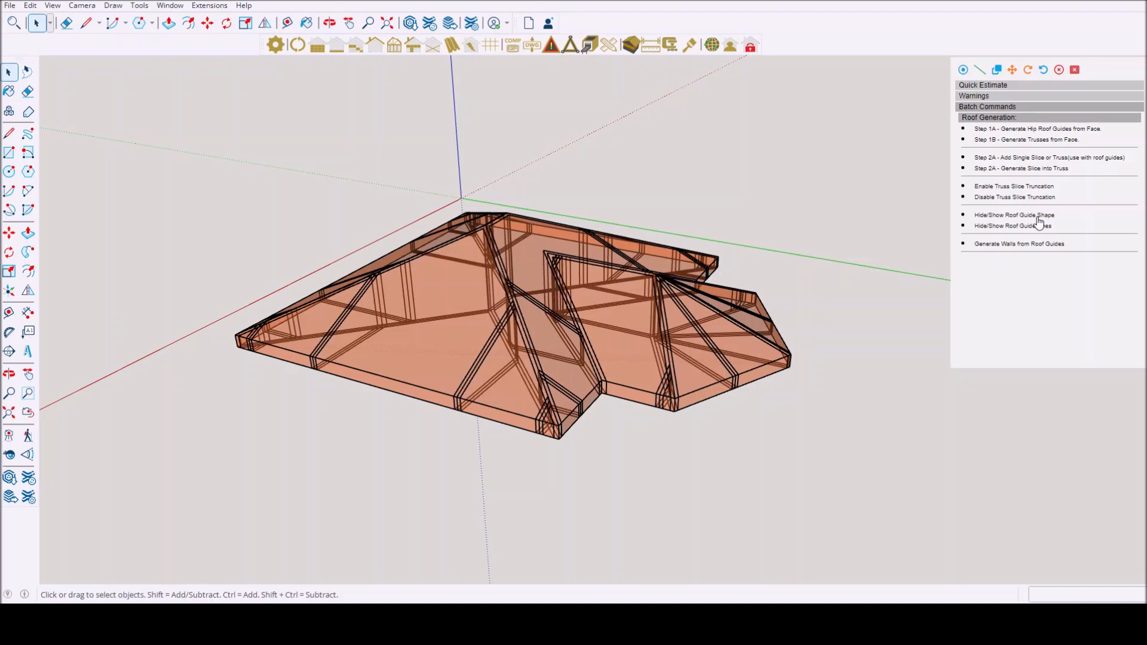
{"action": "mouse_move", "coordinate": [1040, 231]}
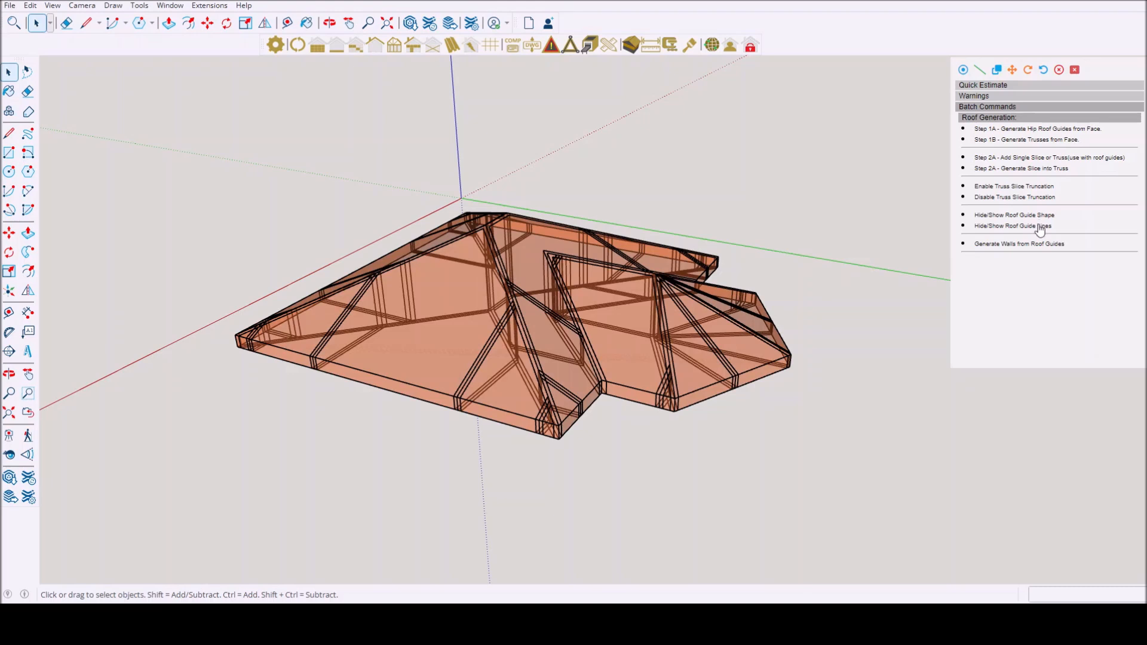
{"action": "left_click", "coordinate": [1026, 226]}
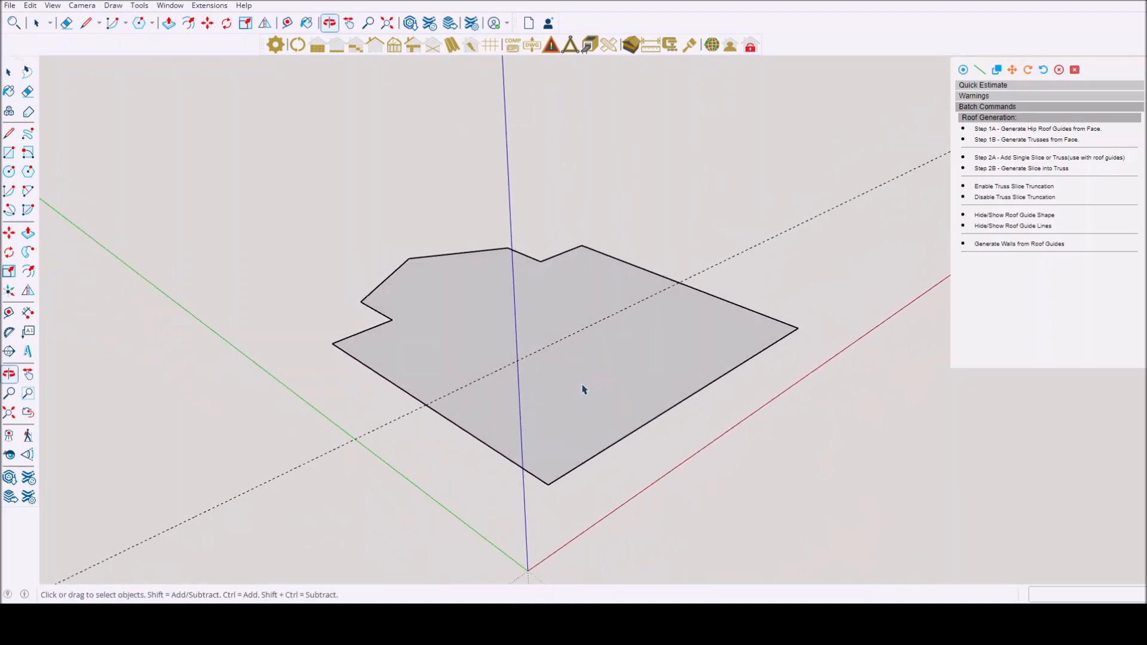
Step: Orbit in closer to the grey footprint face
{"action": "left_click_drag", "start_coordinate": [584, 389], "coordinate": [543, 316]}
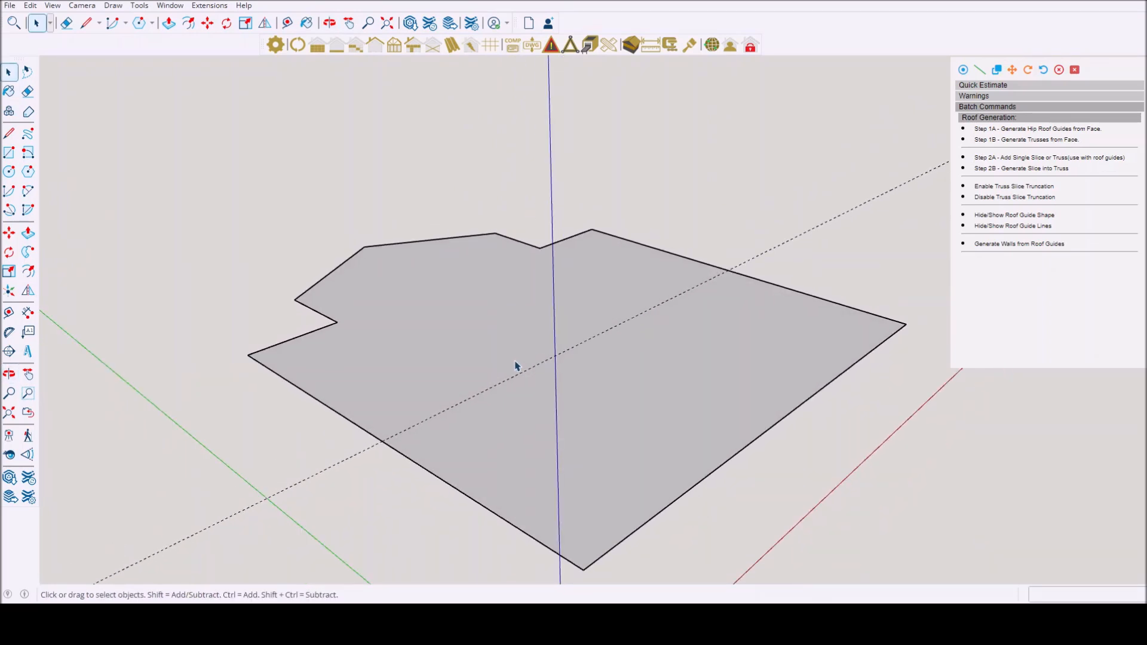
{"action": "mouse_move", "coordinate": [682, 375]}
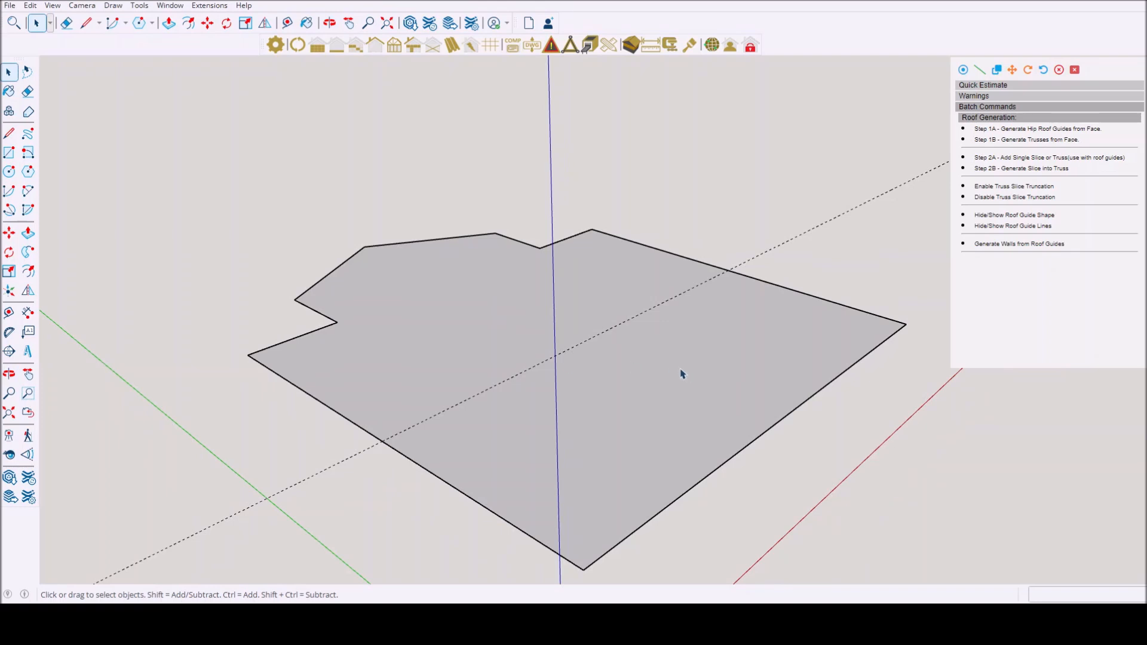
{"action": "mouse_move", "coordinate": [1078, 159]}
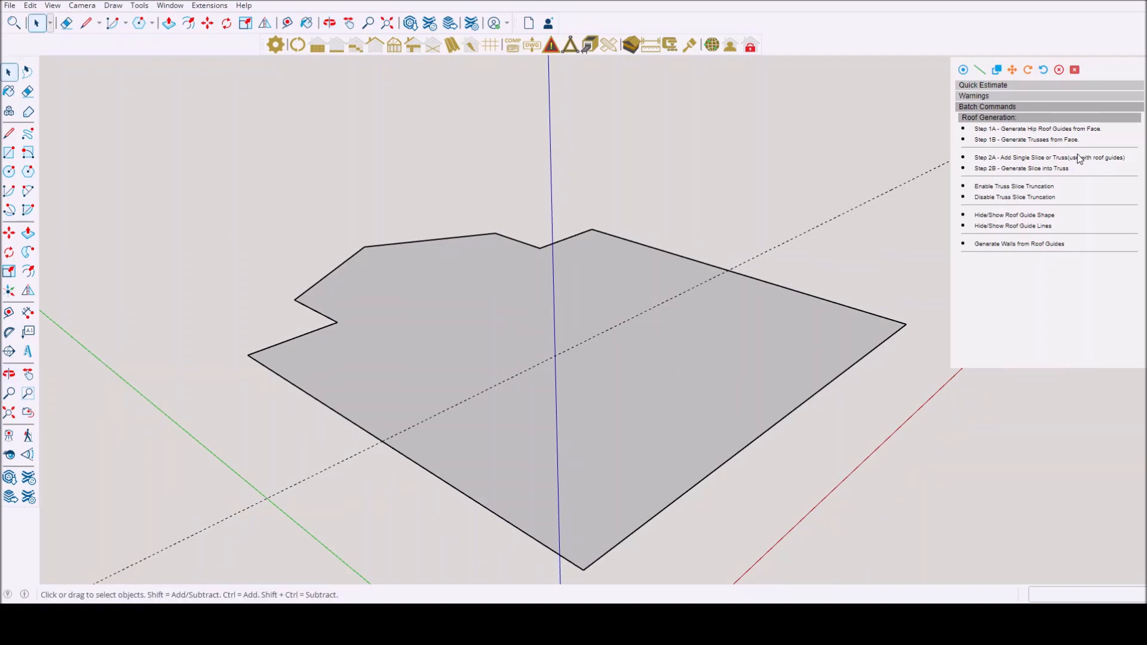
{"action": "mouse_move", "coordinate": [1086, 169]}
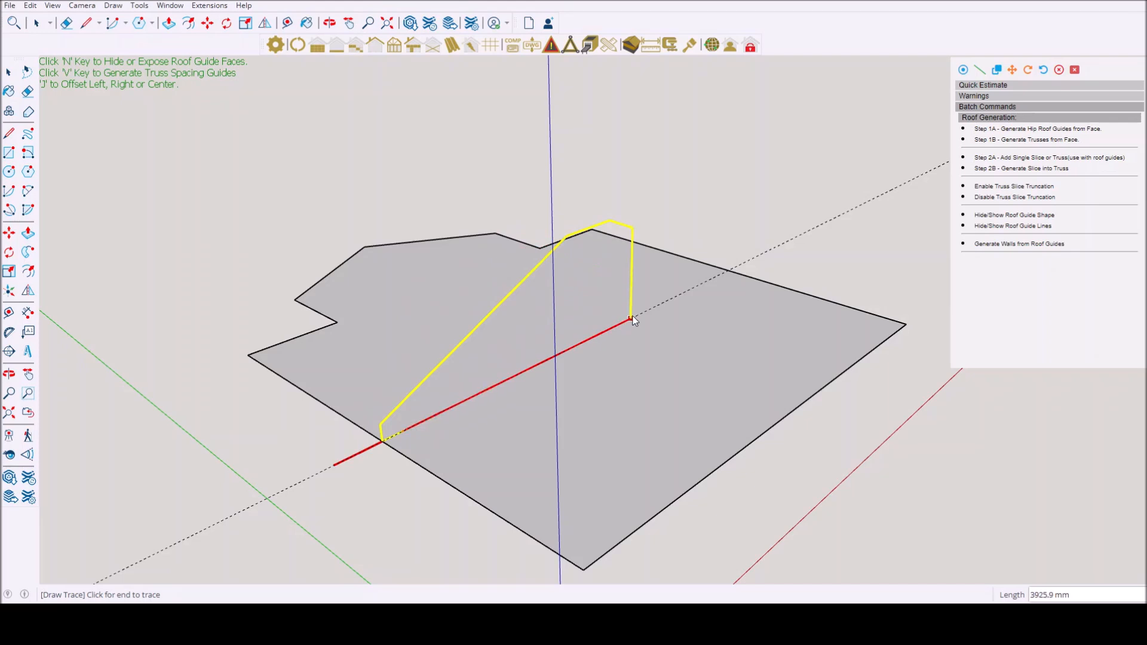
{"action": "mouse_move", "coordinate": [719, 289]}
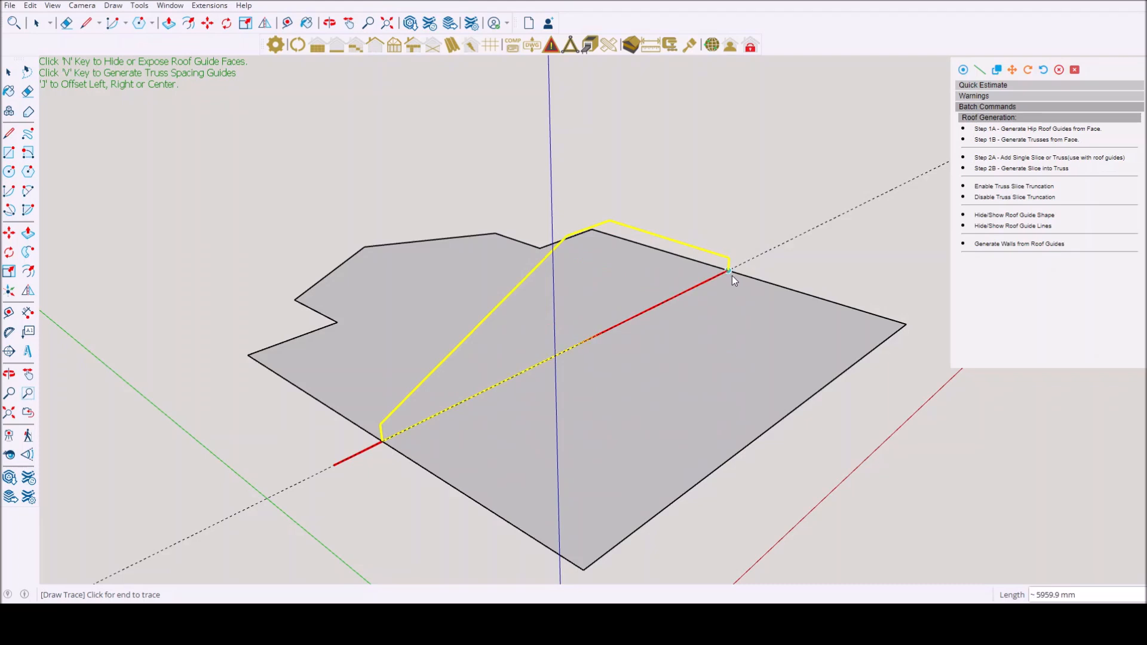
Step: Fix the slice trace's far end, then start another trace from the footprint edge
{"action": "left_click", "coordinate": [727, 272]}
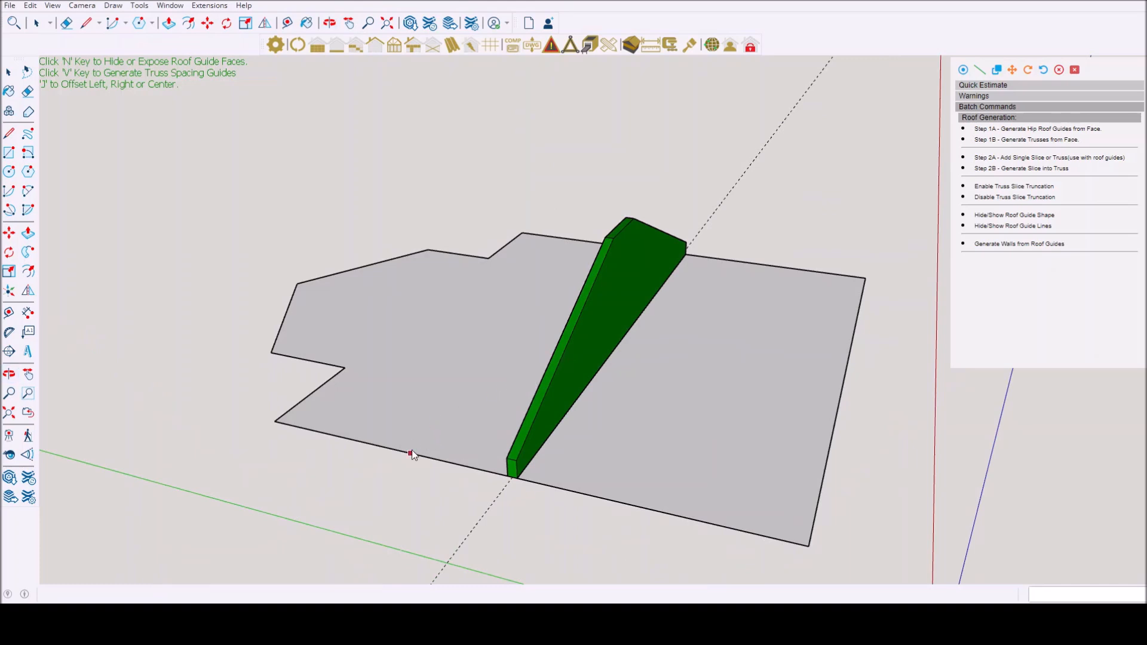
{"action": "left_click", "coordinate": [468, 270]}
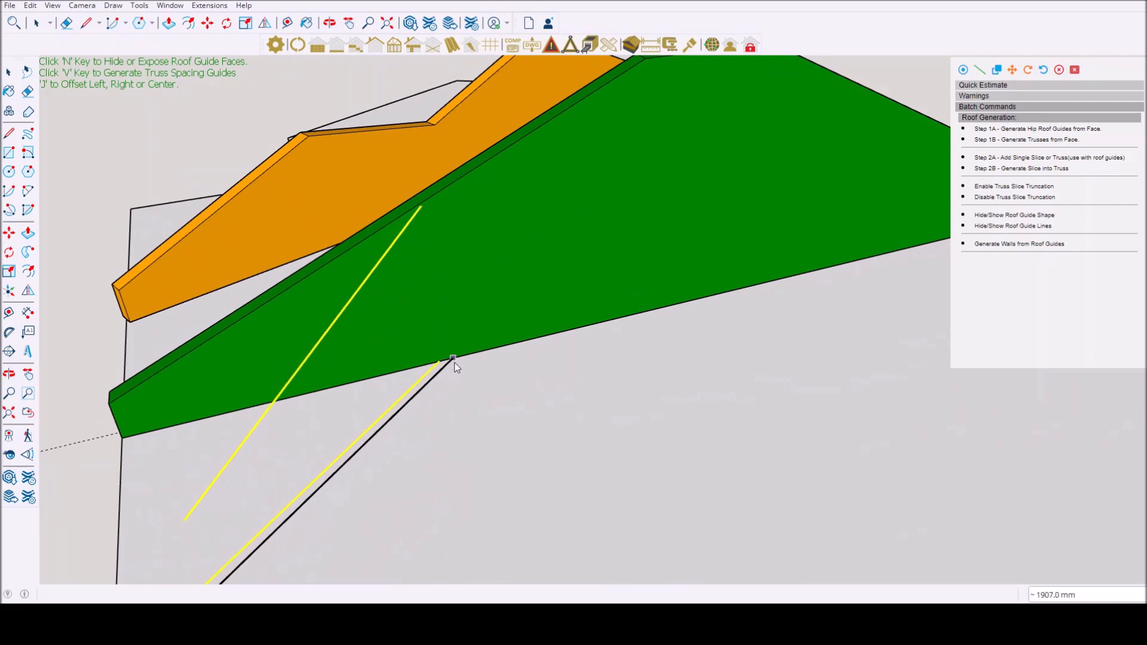
Step: Anchor a new slice trace on the footprint edge
{"action": "left_click", "coordinate": [451, 359]}
{"action": "type", "text": "n"}
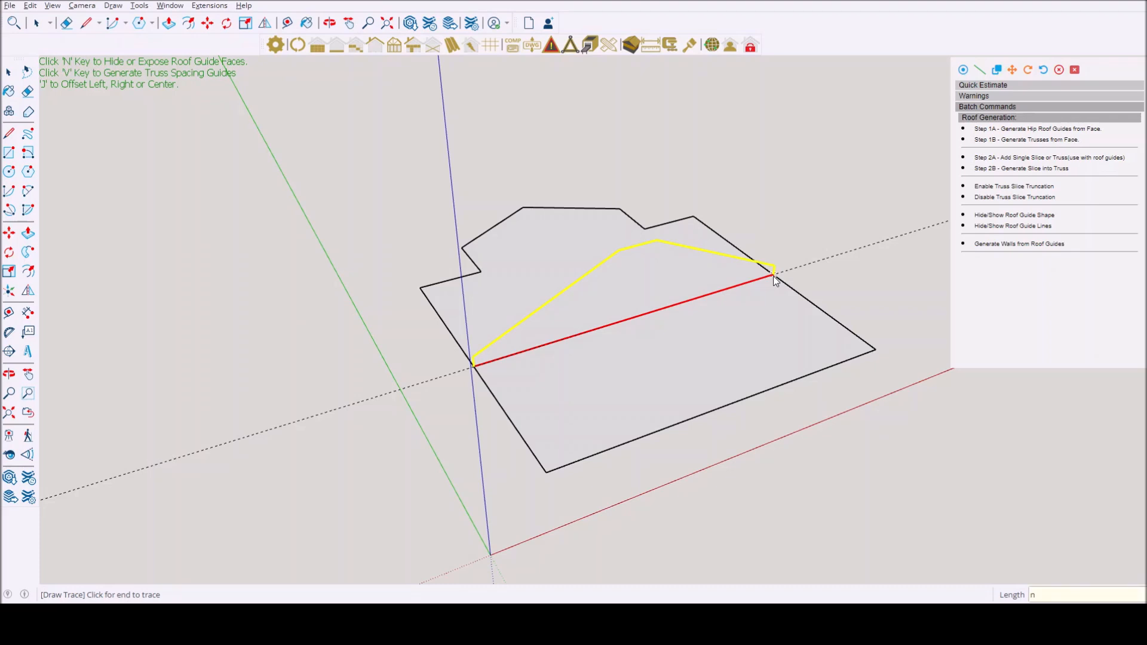
Step: Set the end point of the traced slice
{"action": "left_click", "coordinate": [1025, 139]}
{"action": "type", "text": "v"}
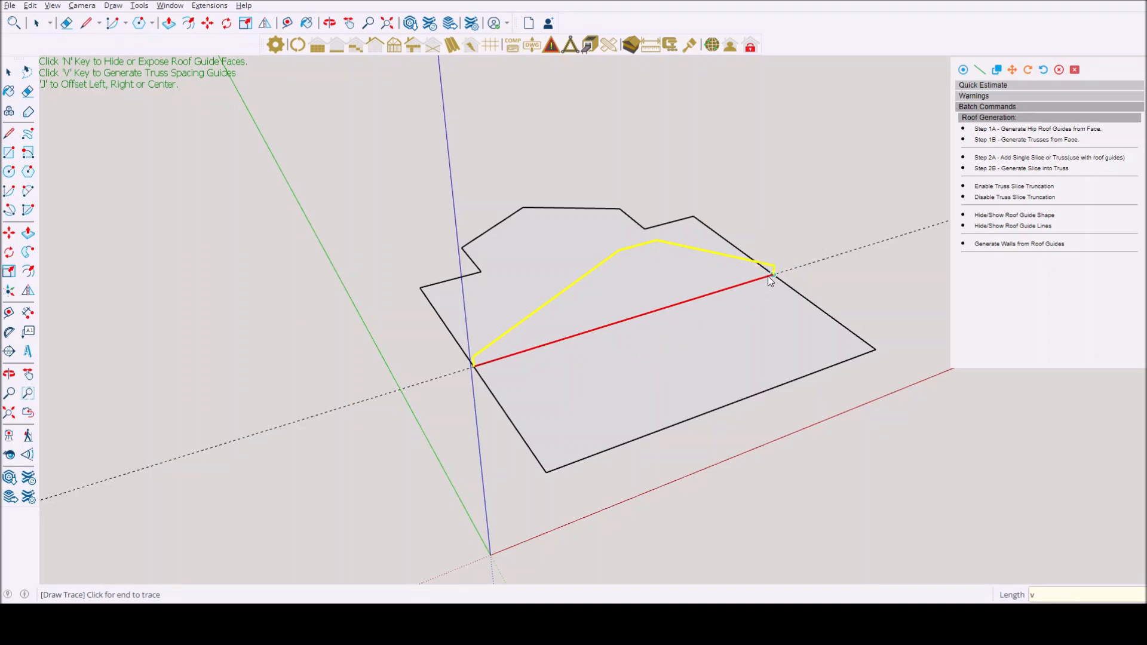
{"action": "mouse_move", "coordinate": [622, 296]}
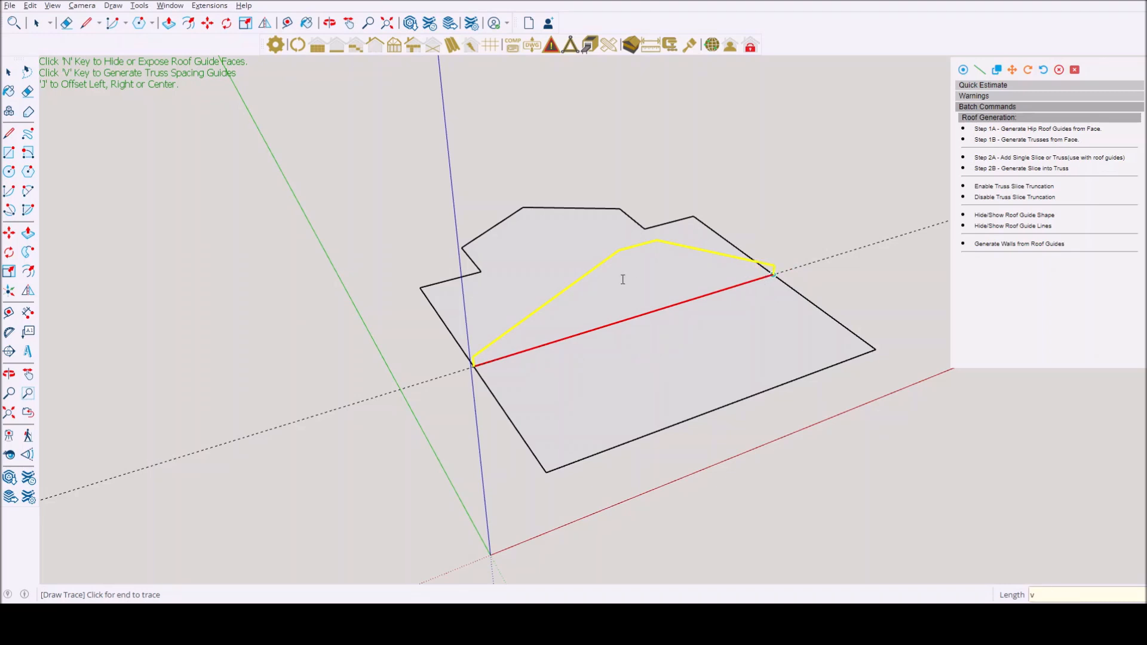
{"action": "mouse_move", "coordinate": [525, 291]}
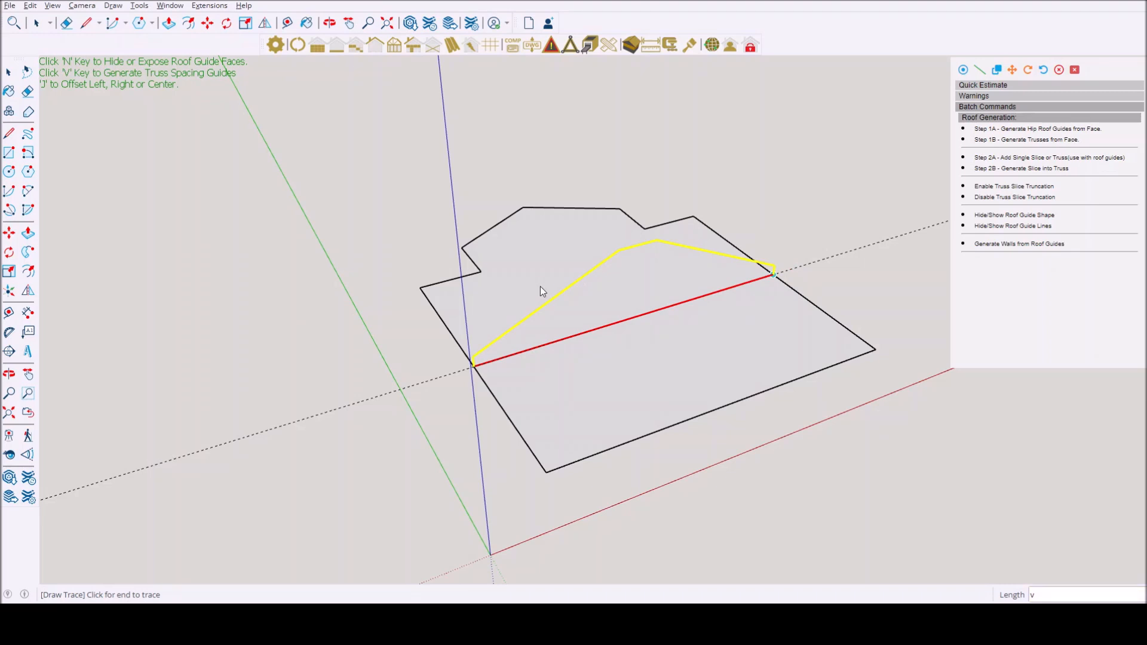
{"action": "mouse_move", "coordinate": [556, 325]}
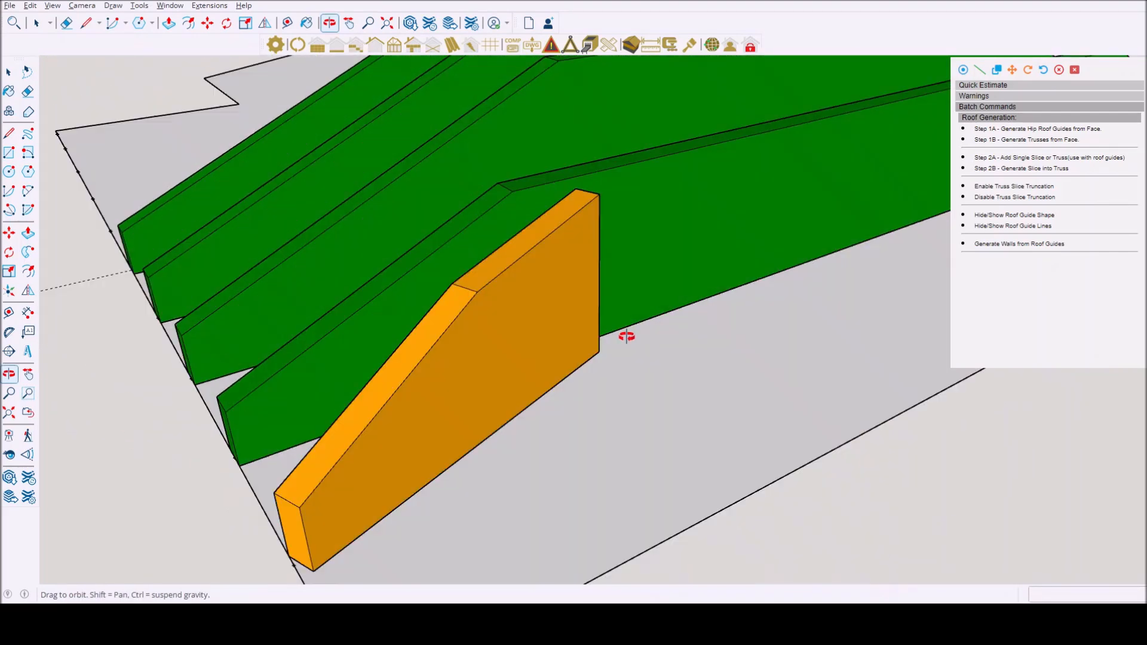
Step: Orbit out to the whole footprint and generate trusses from its face
{"action": "left_click_drag", "start_coordinate": [626, 336], "coordinate": [538, 407]}
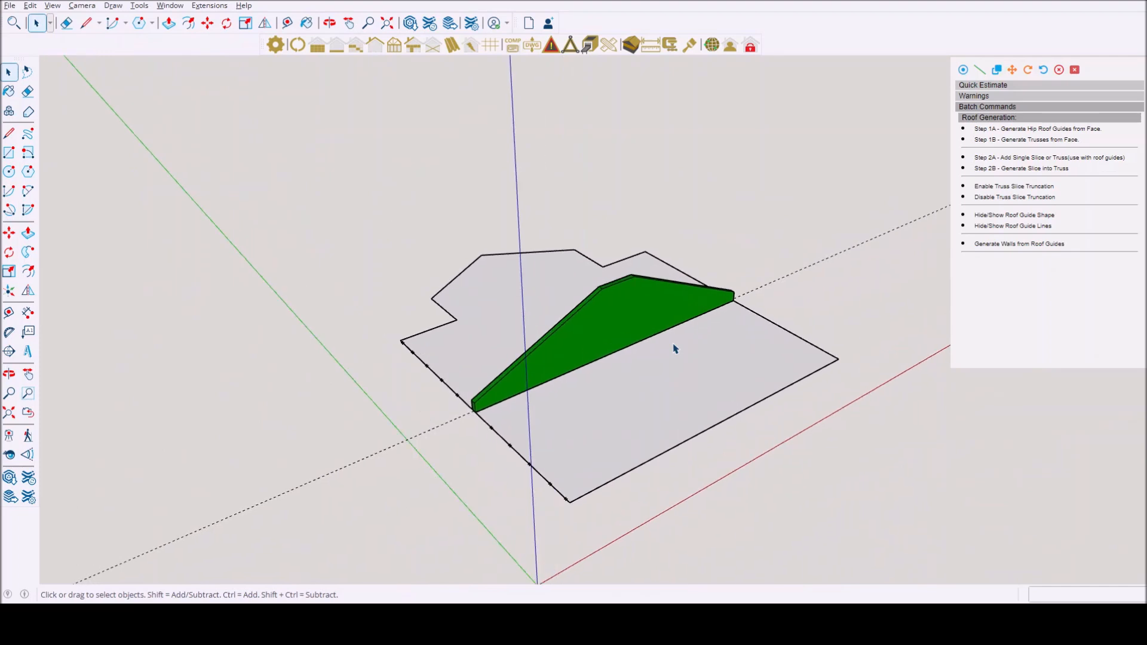
{"action": "left_click", "coordinate": [328, 23]}
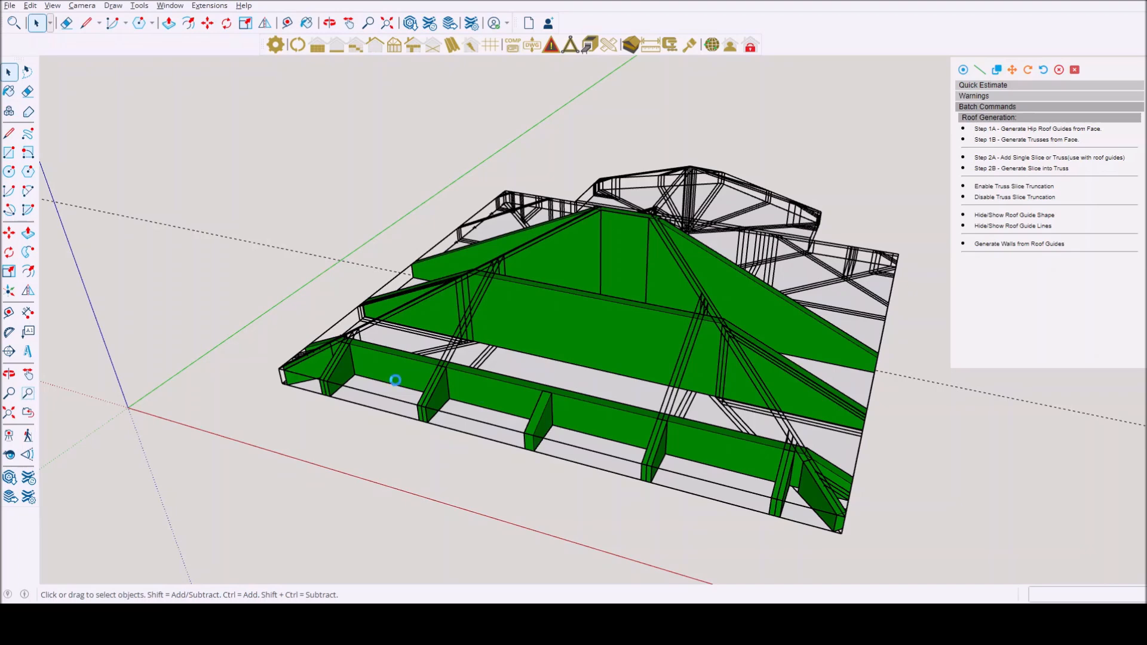
{"action": "mouse_move", "coordinate": [401, 390]}
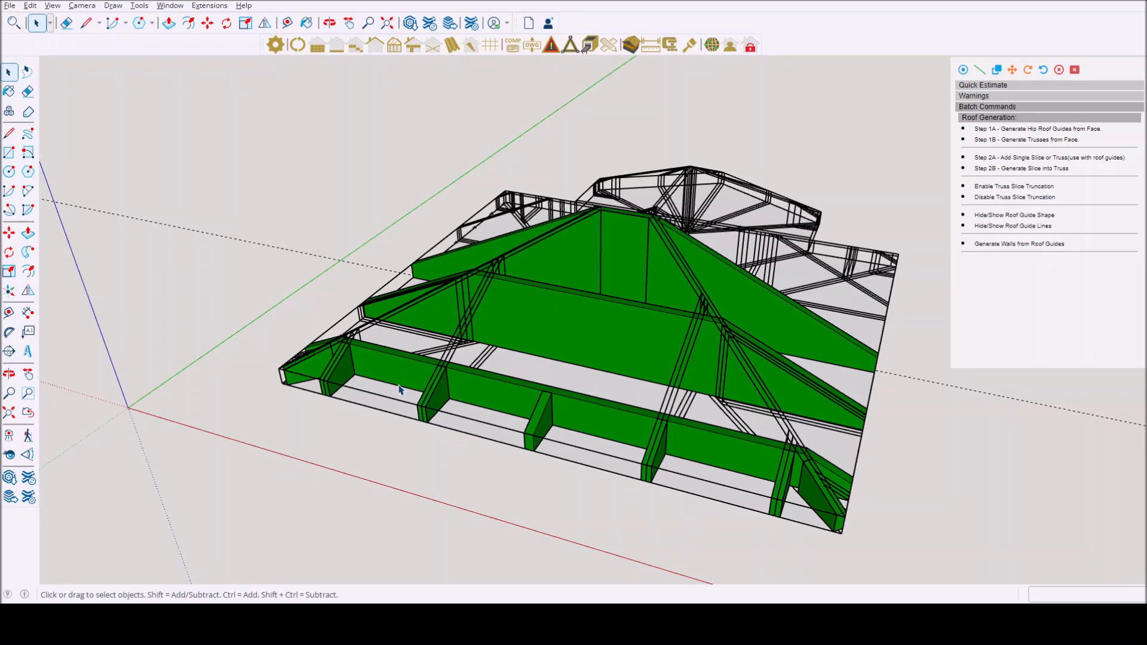
Step: Begin picking the central truss slices to convert
{"action": "left_click", "coordinate": [330, 22]}
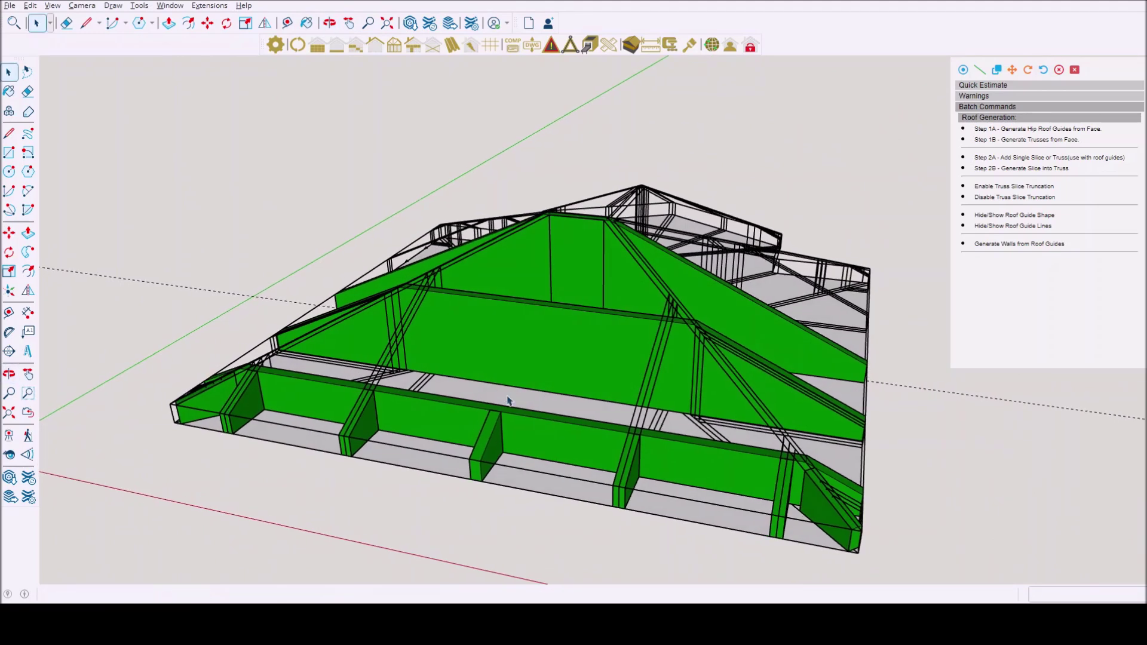
{"action": "mouse_move", "coordinate": [445, 423]}
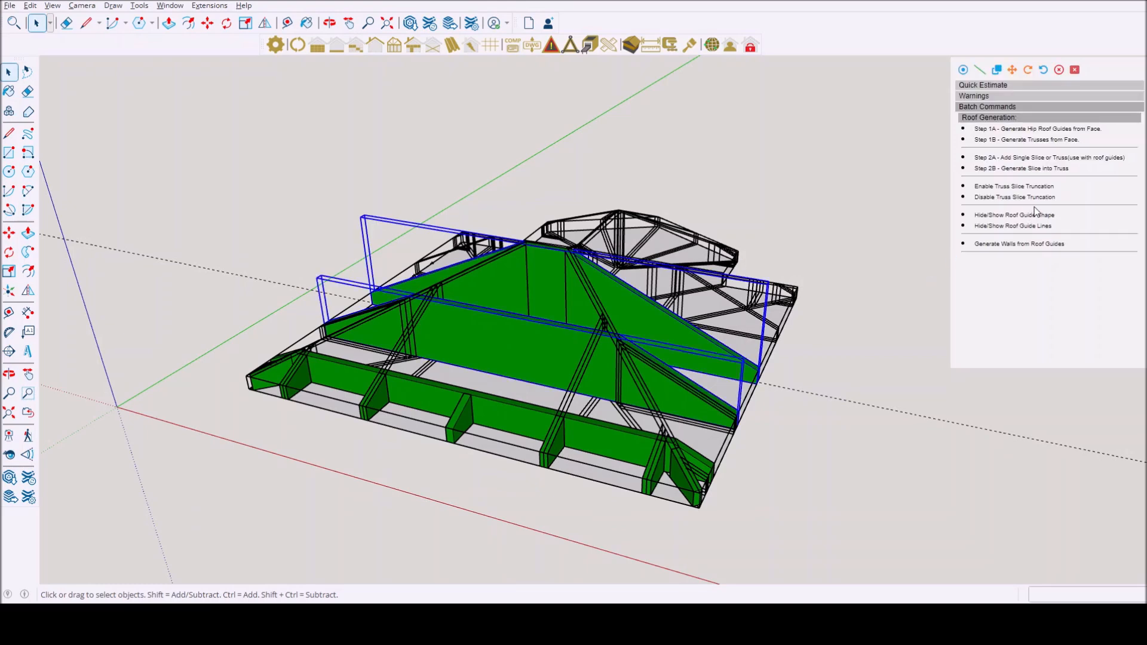
{"action": "mouse_move", "coordinate": [1036, 173]}
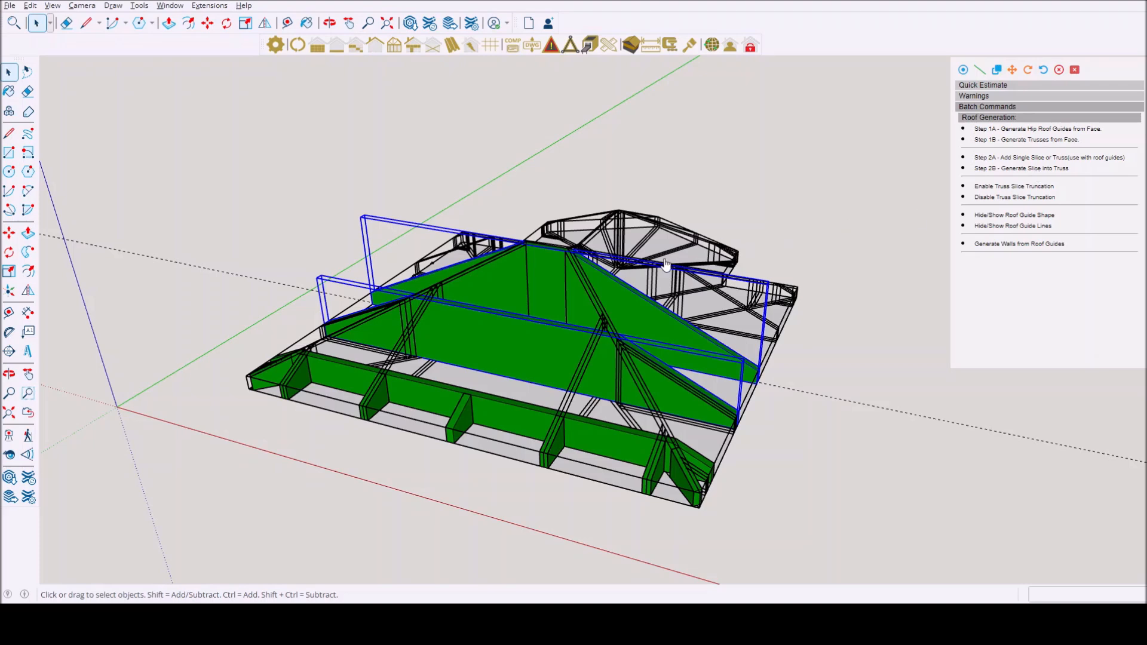
{"action": "mouse_move", "coordinate": [590, 344]}
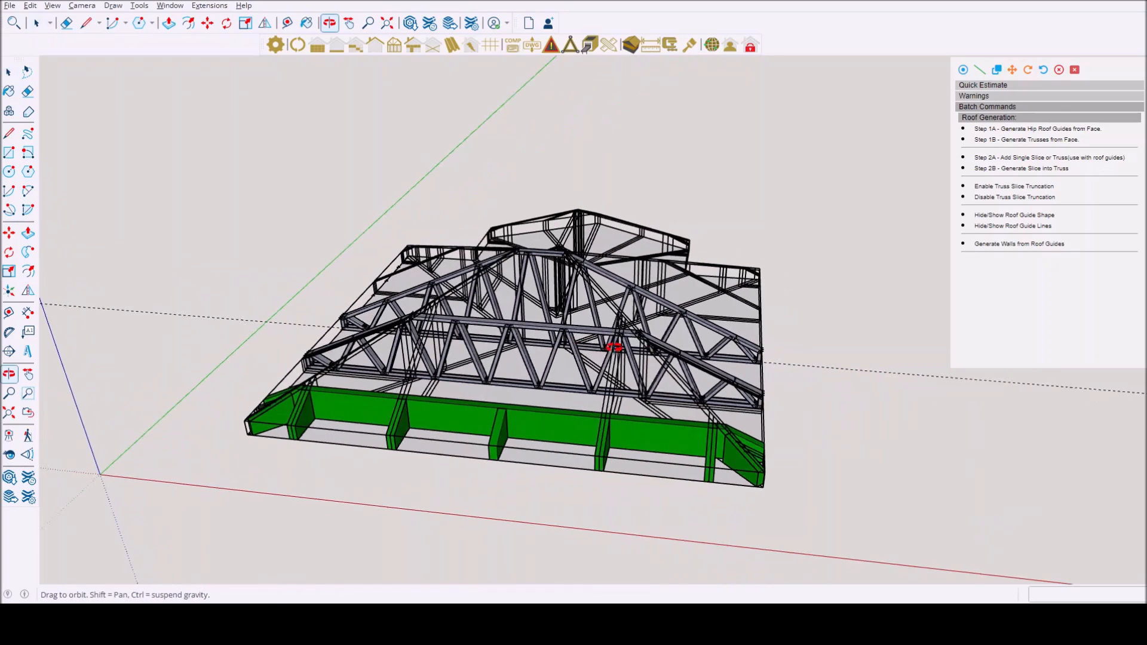
Step: Review and accept the roof truss properties, then pick the green front-edge slice
{"action": "left_click", "coordinate": [37, 23]}
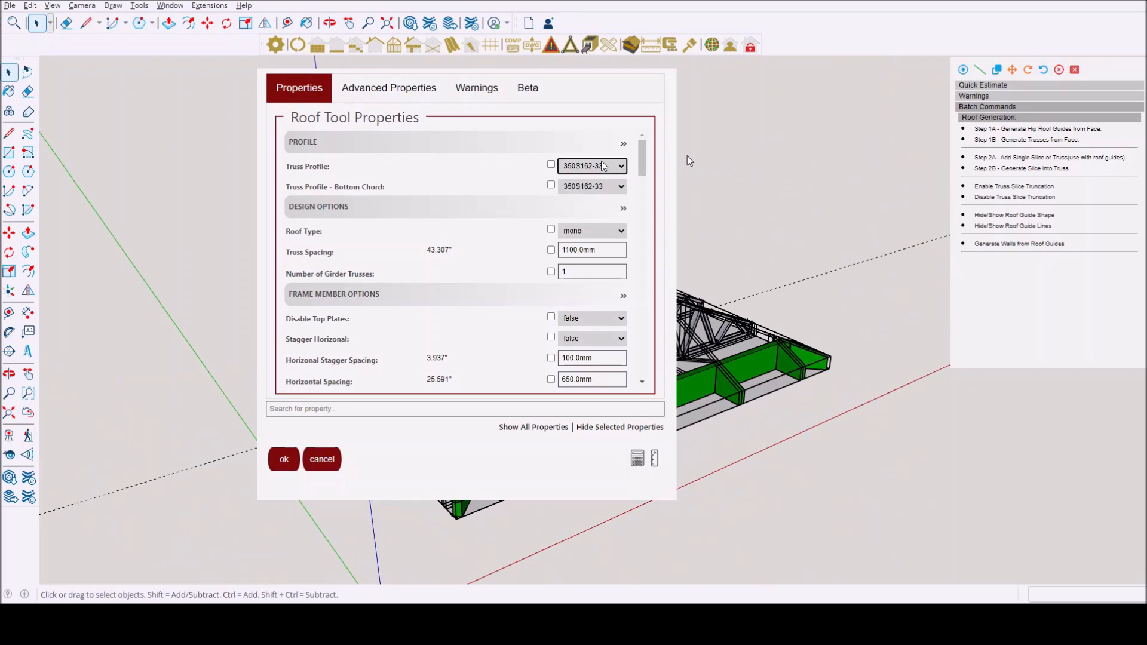
{"action": "scroll", "scroll_direction": "down", "scroll_amount": 3}
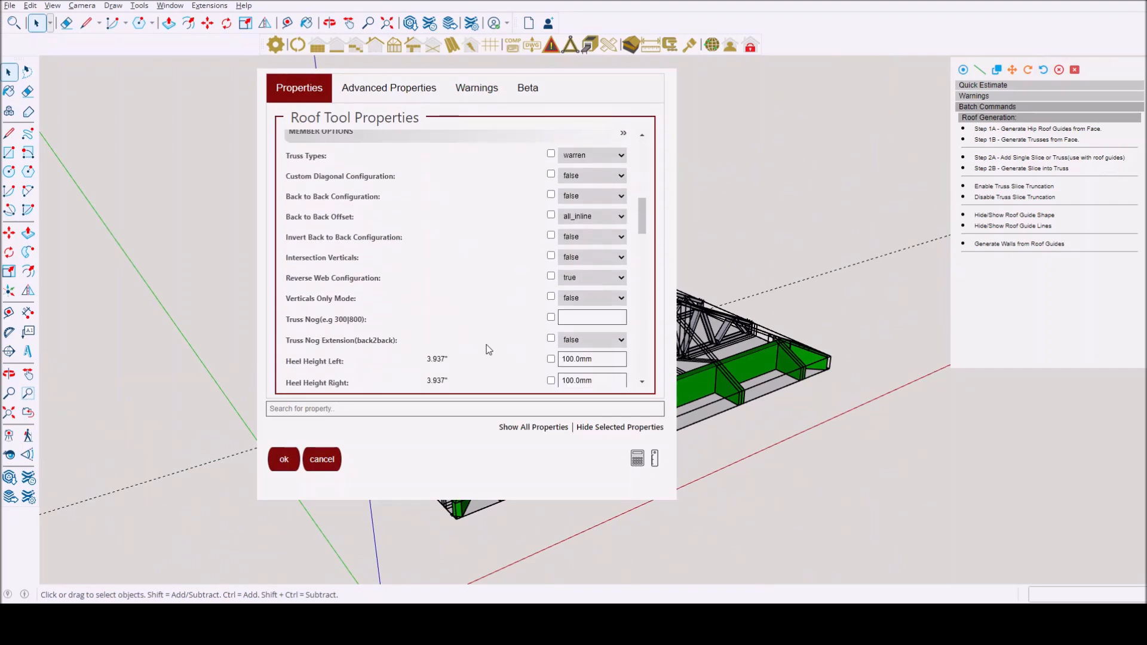
{"action": "scroll", "scroll_direction": "down", "scroll_amount": 3}
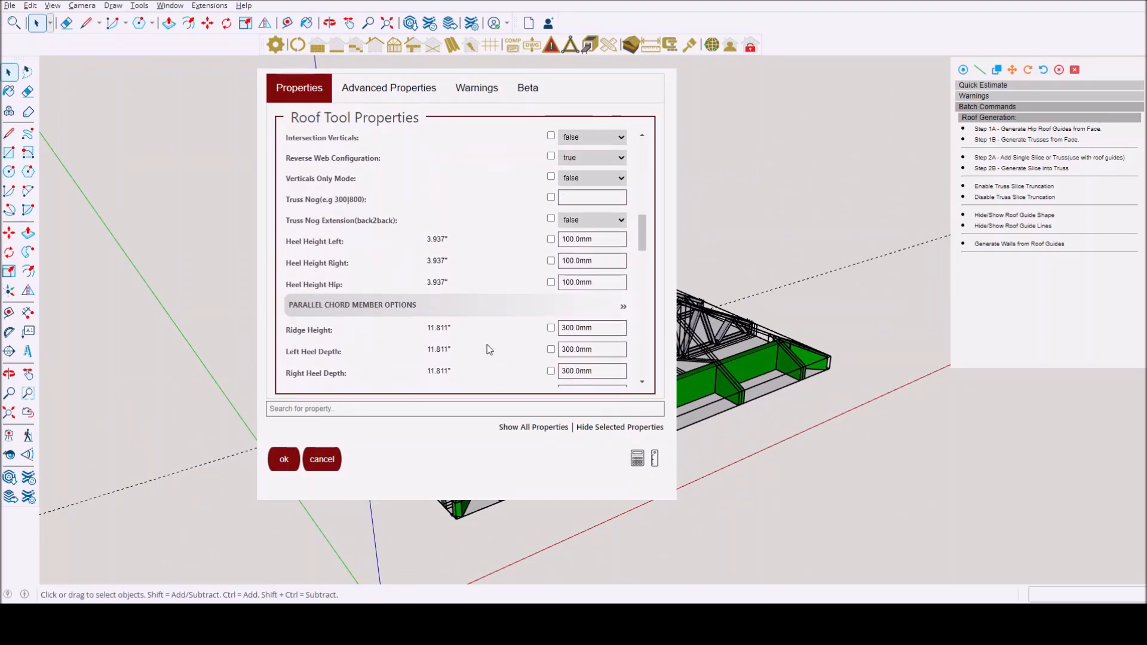
{"action": "left_click", "coordinate": [283, 459]}
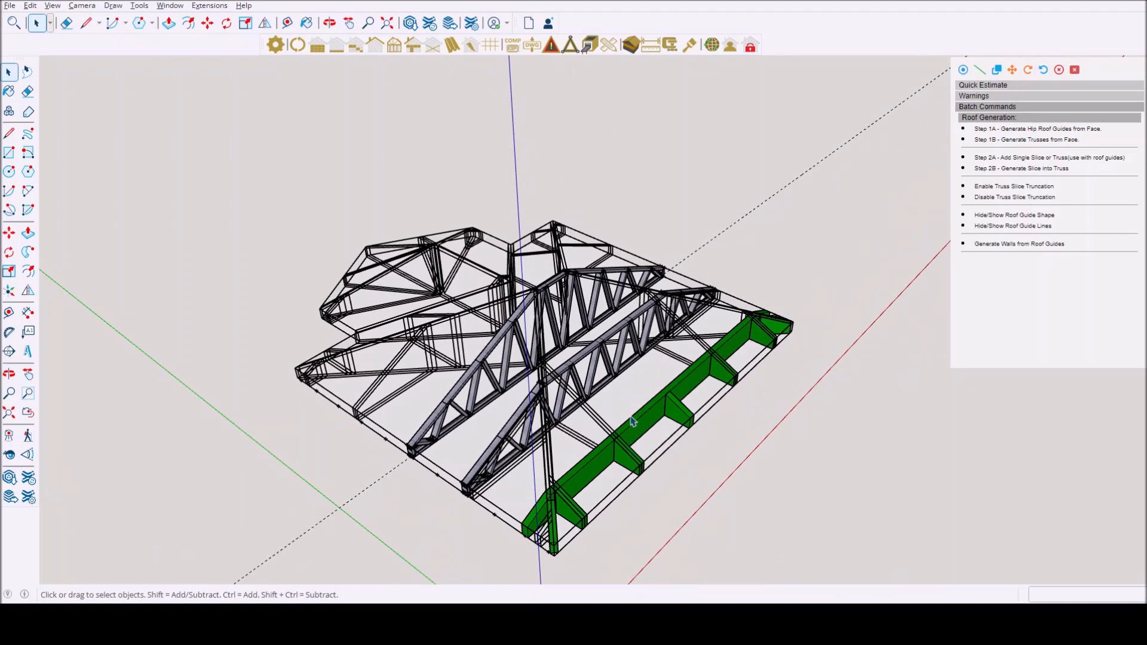
{"action": "left_click", "coordinate": [328, 23]}
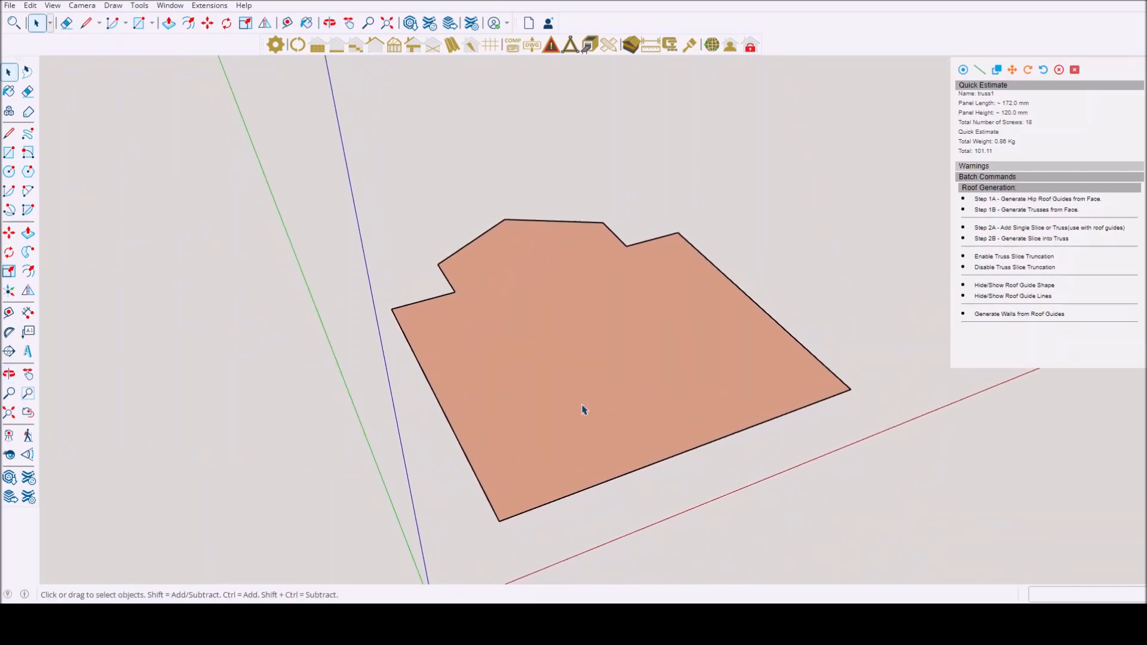
{"action": "mouse_move", "coordinate": [587, 409]}
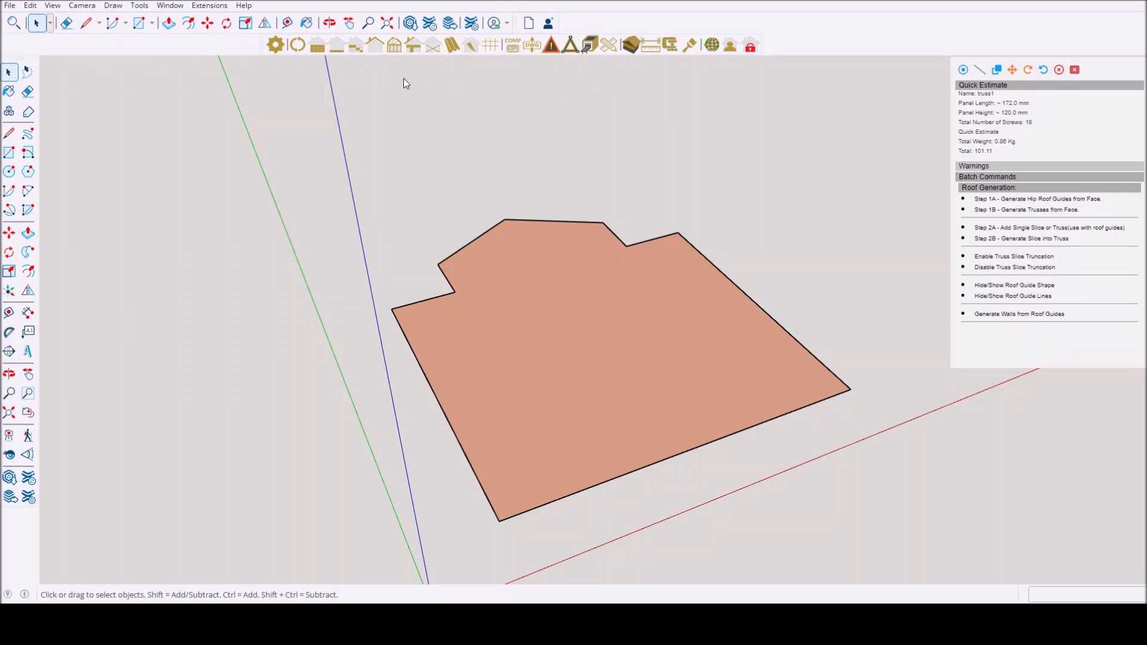
{"action": "mouse_move", "coordinate": [574, 214]}
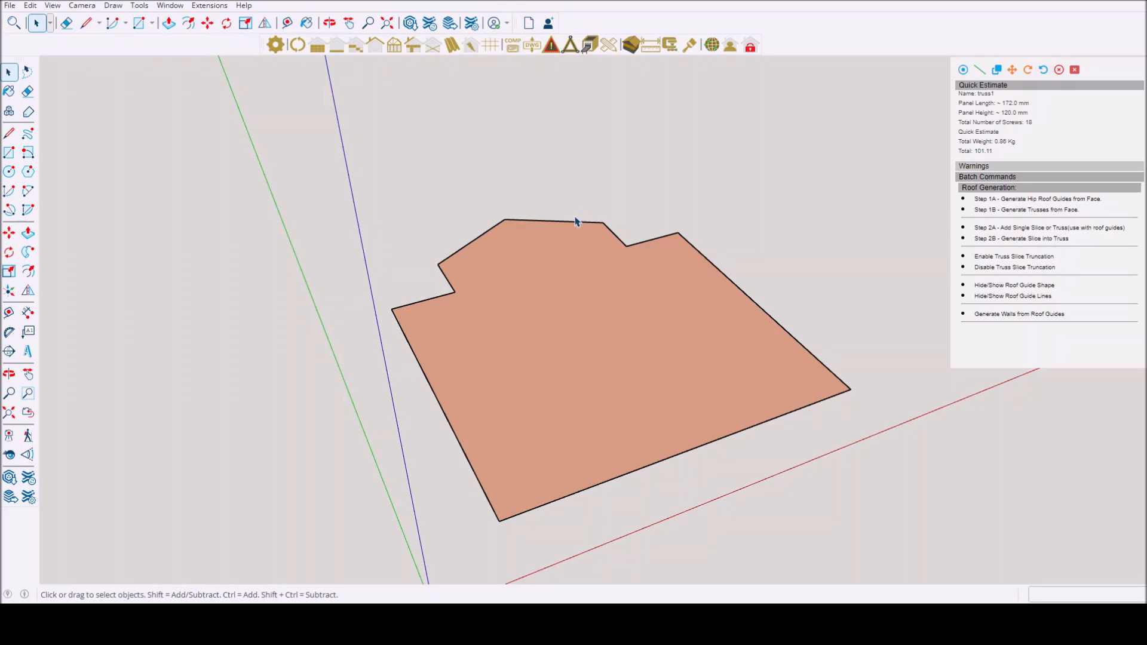
{"action": "mouse_move", "coordinate": [584, 272]}
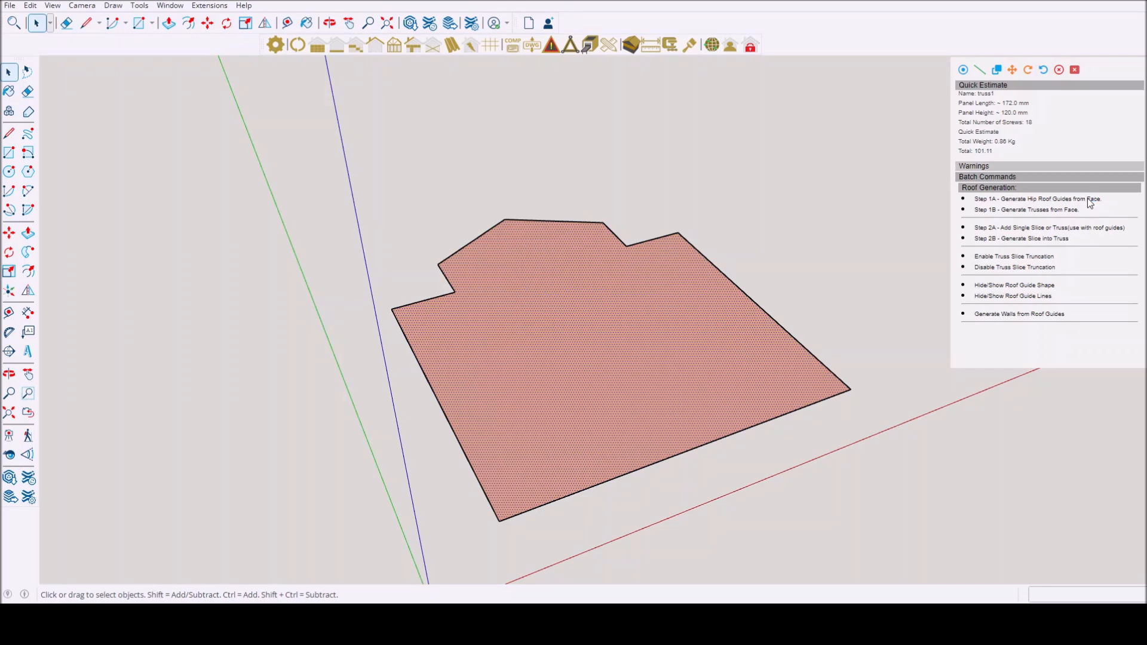
Step: Generate hip roof guides and truss slices with first and last slices at 500
{"action": "left_click", "coordinate": [1036, 200]}
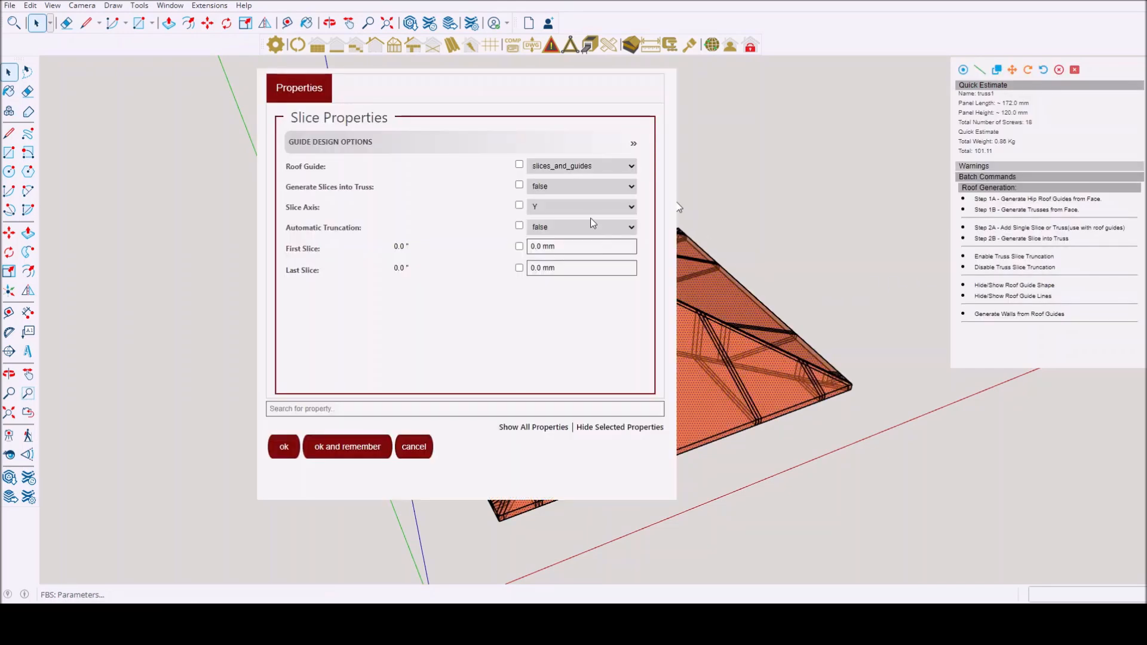
{"action": "mouse_move", "coordinate": [685, 153]}
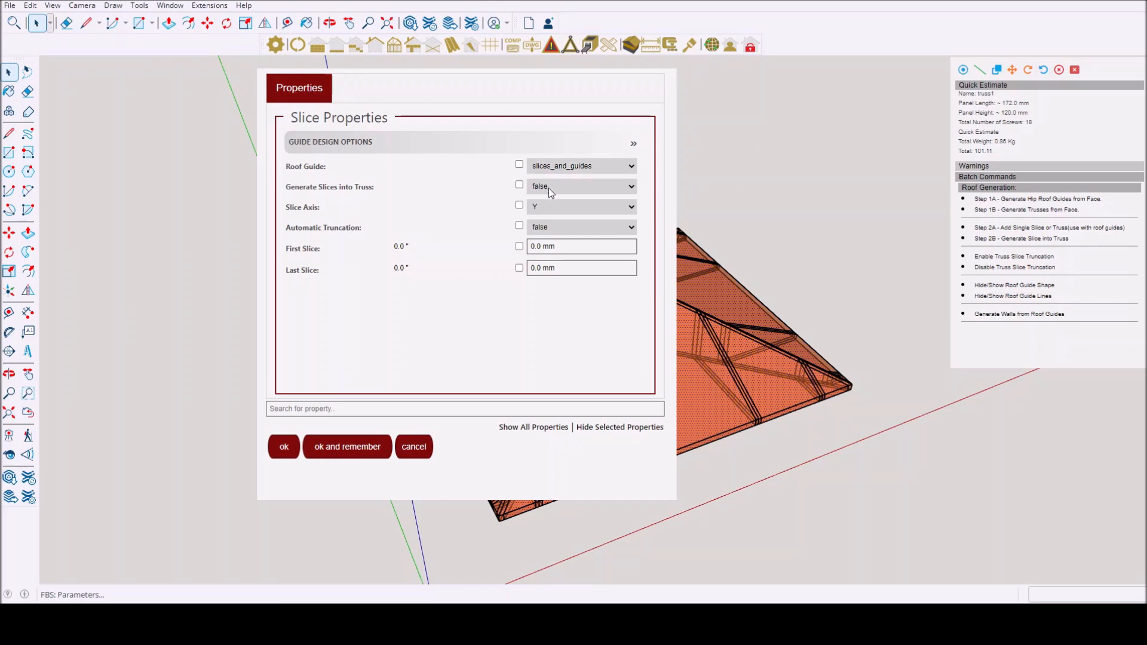
{"action": "mouse_move", "coordinate": [558, 196]}
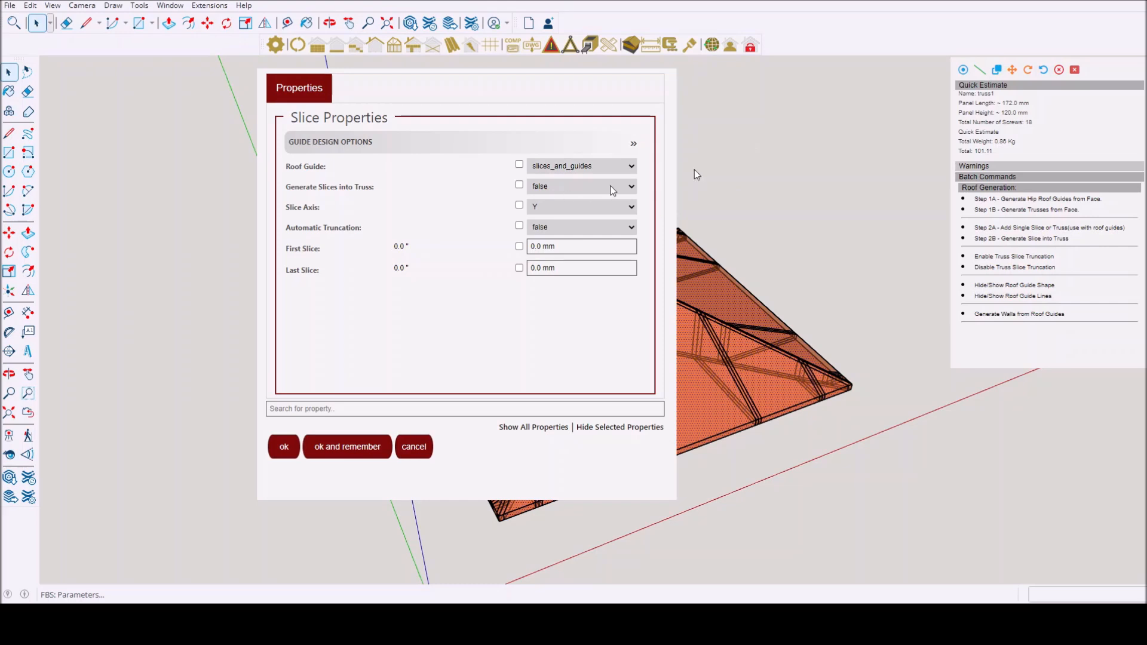
{"action": "mouse_move", "coordinate": [730, 177]}
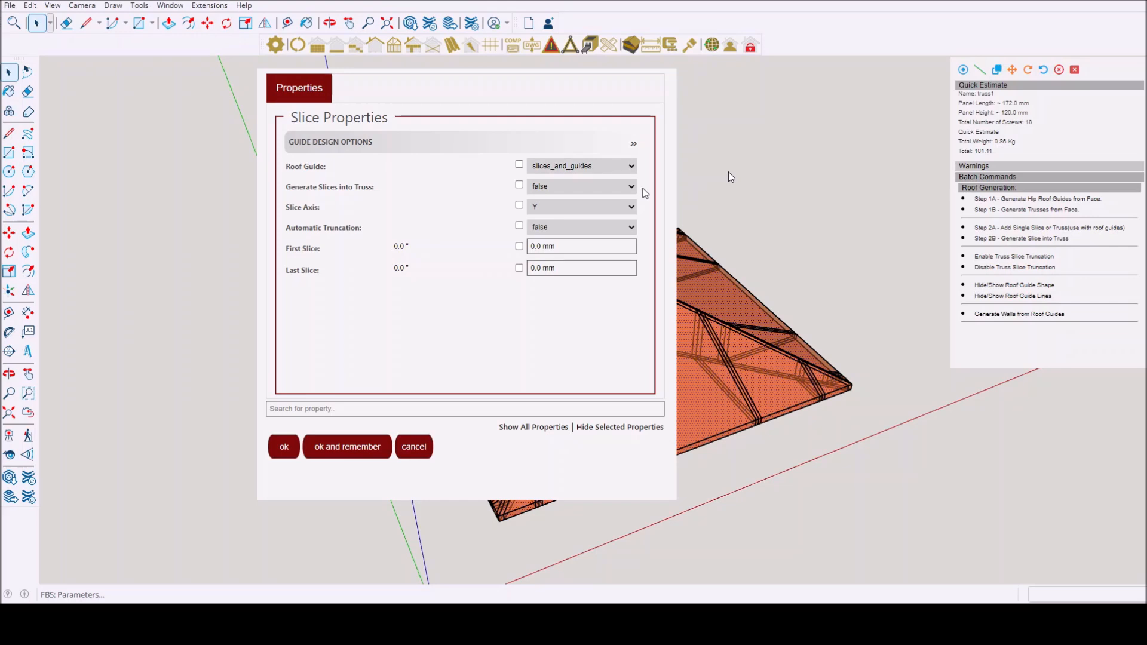
{"action": "mouse_move", "coordinate": [599, 54]}
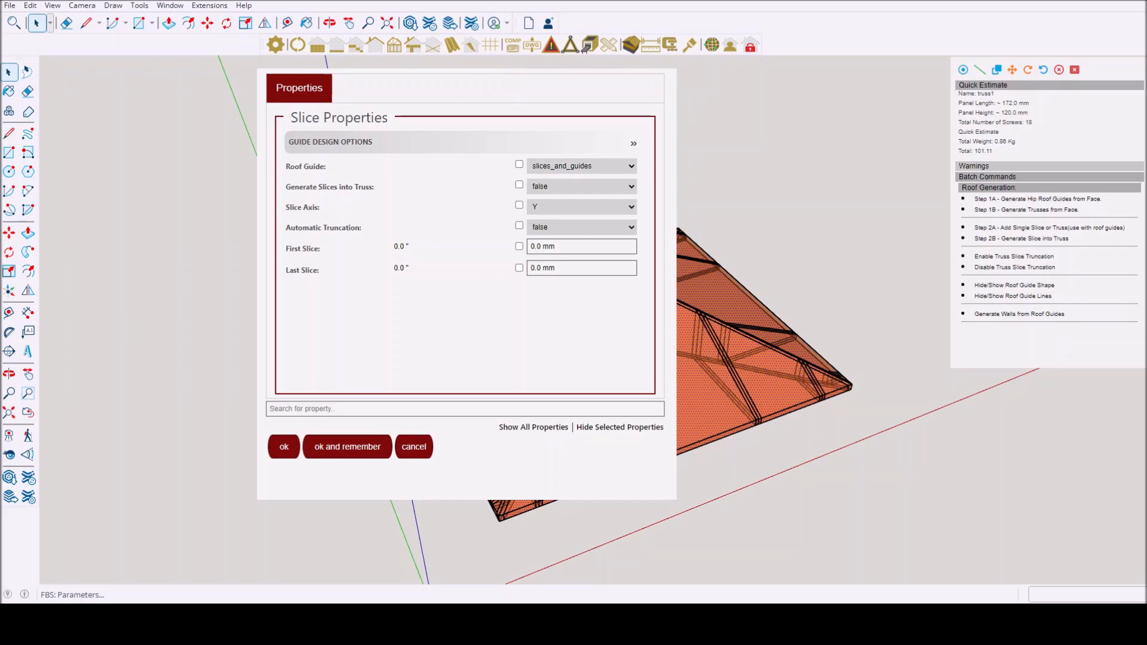
{"action": "mouse_move", "coordinate": [572, 325]}
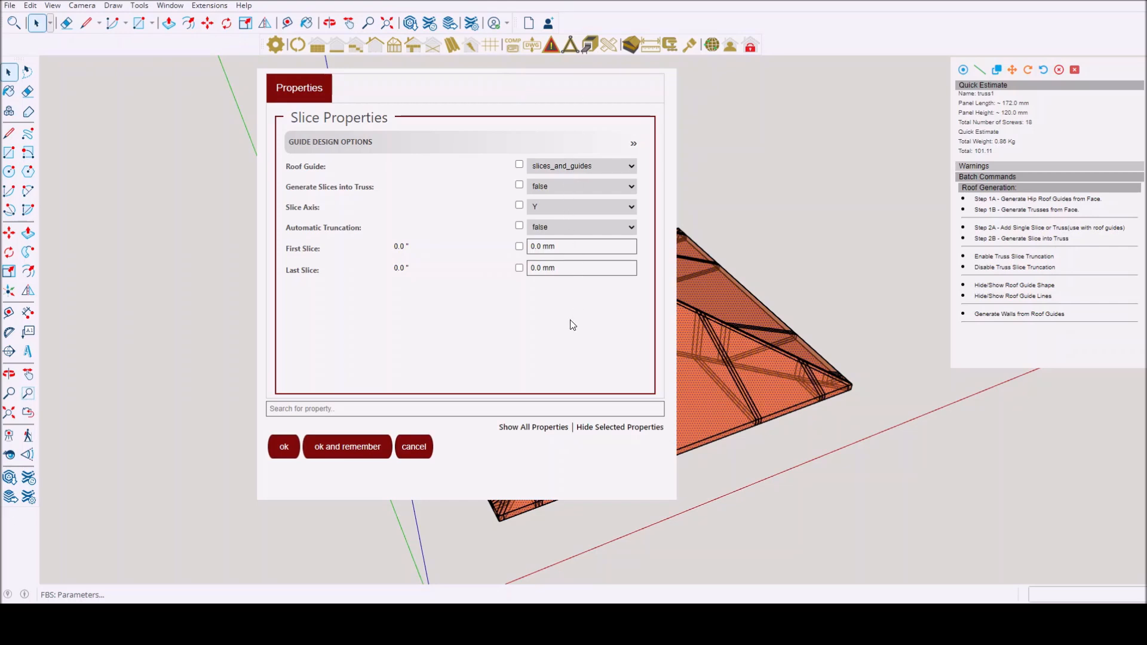
{"action": "mouse_move", "coordinate": [574, 322]}
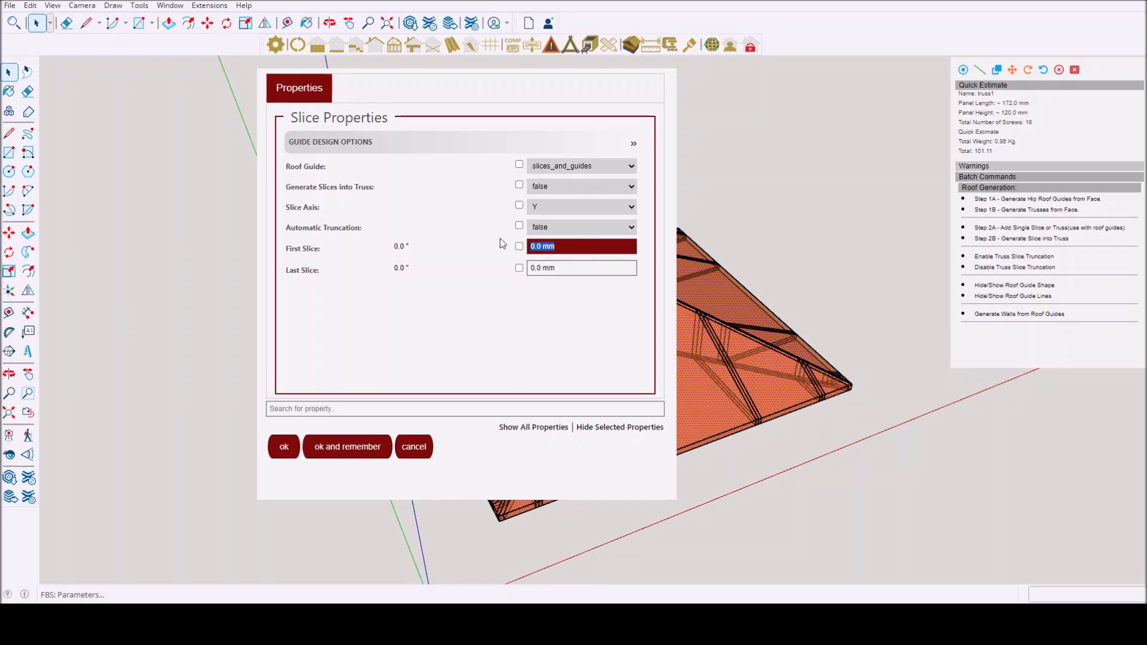
{"action": "type", "text": "500"}
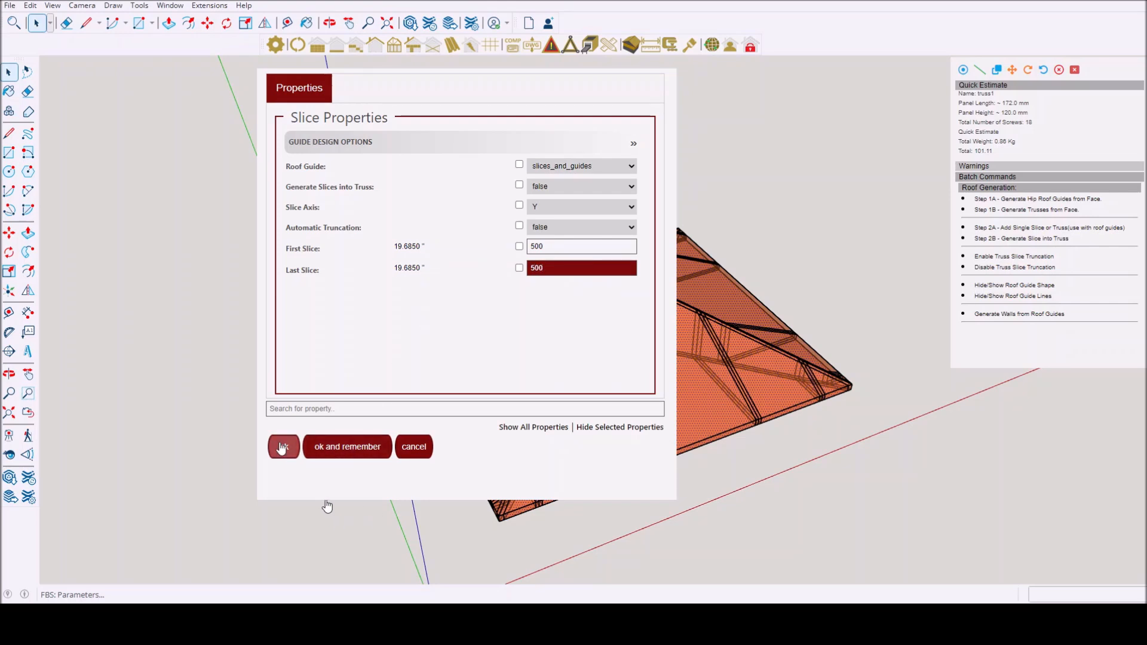
{"action": "left_click", "coordinate": [283, 447]}
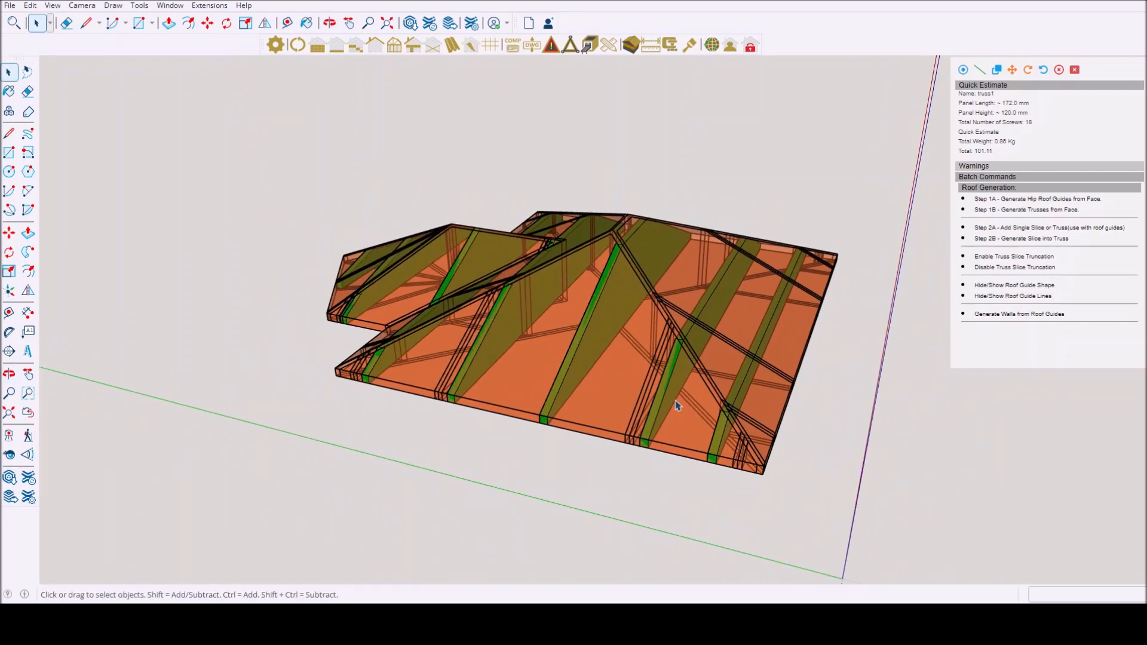
Step: Hide the hip roof guide shape, leaving only the green truss slices visible
{"action": "left_click", "coordinate": [1013, 295]}
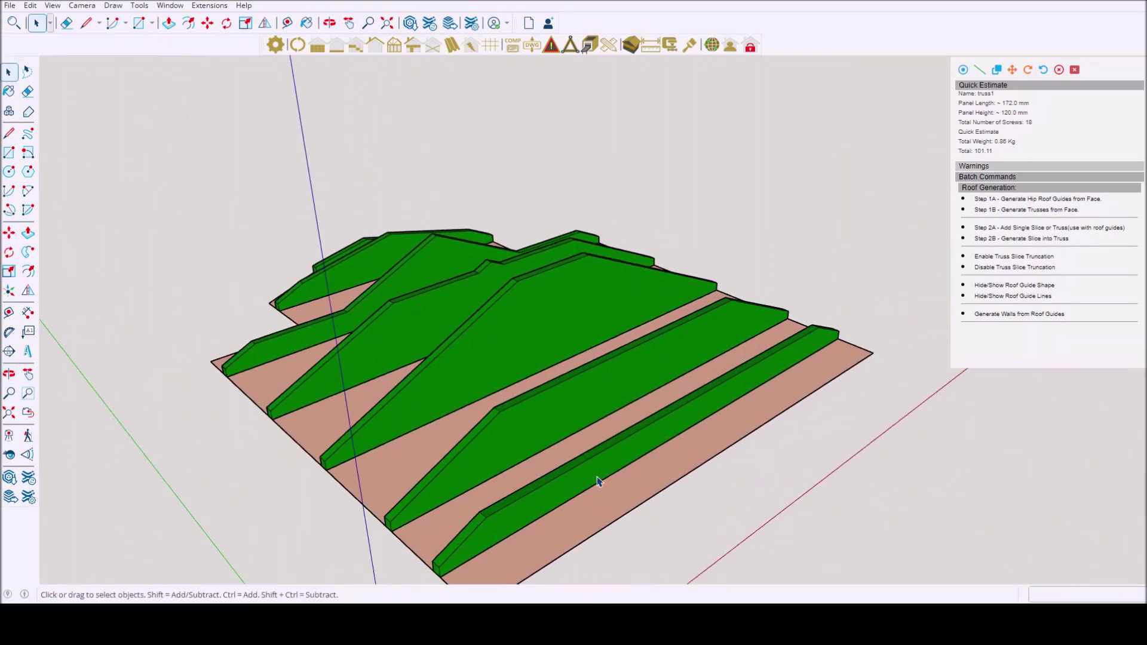
{"action": "mouse_move", "coordinate": [633, 470]}
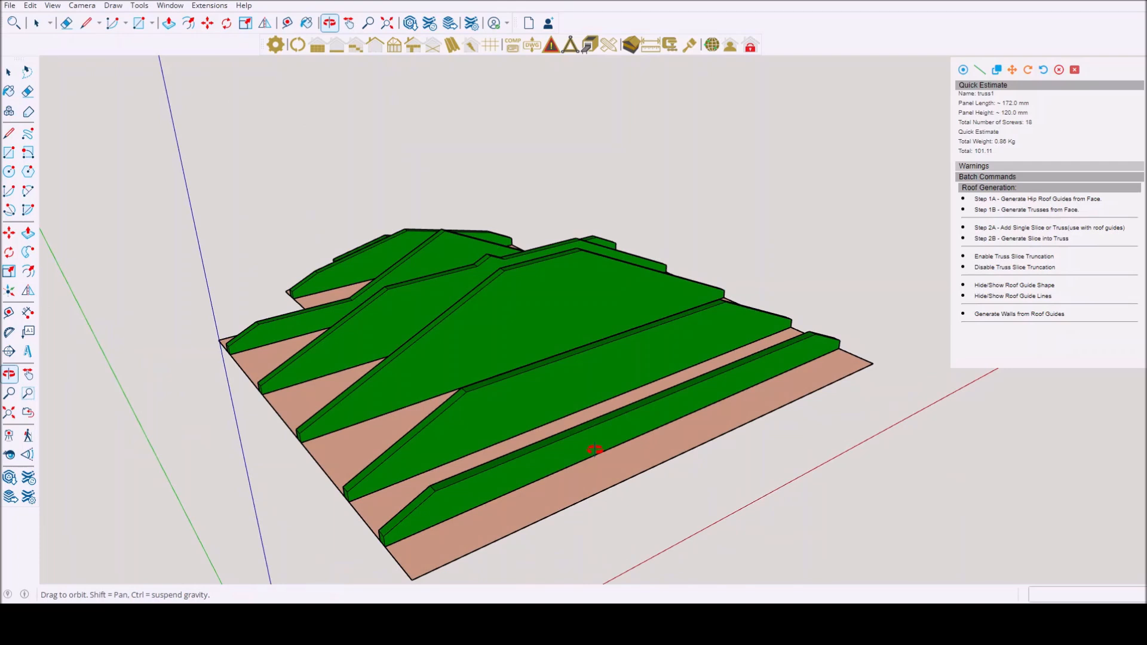
Step: Orbit around the slices, select the lower truss slices, and truncate them
{"action": "left_click", "coordinate": [35, 23]}
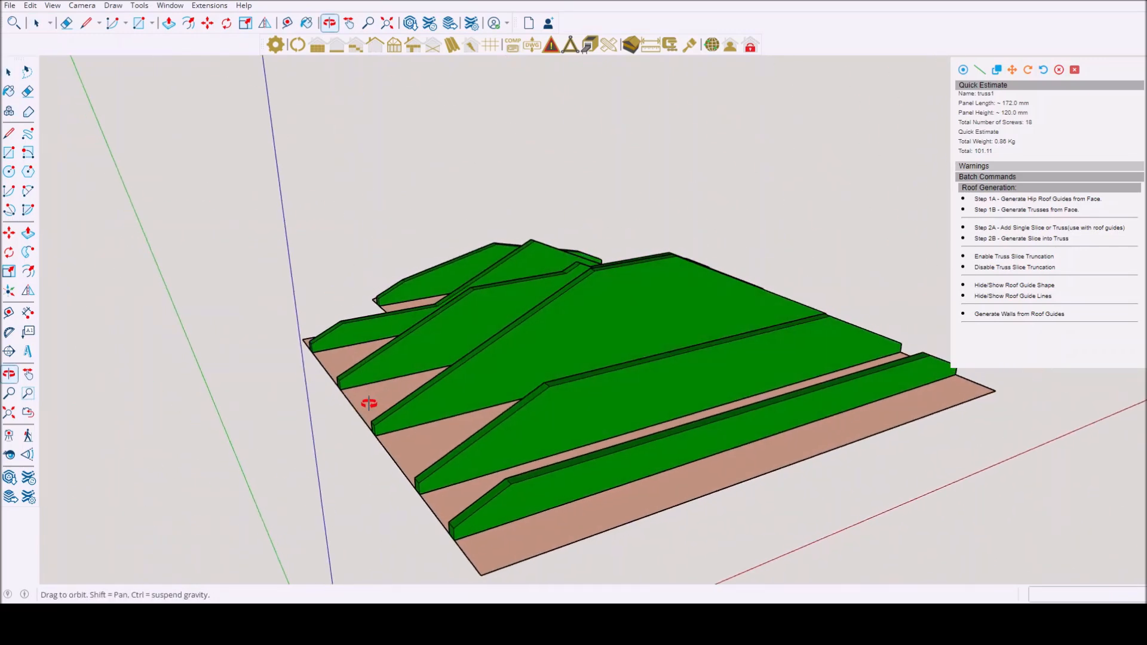
{"action": "left_click", "coordinate": [35, 23]}
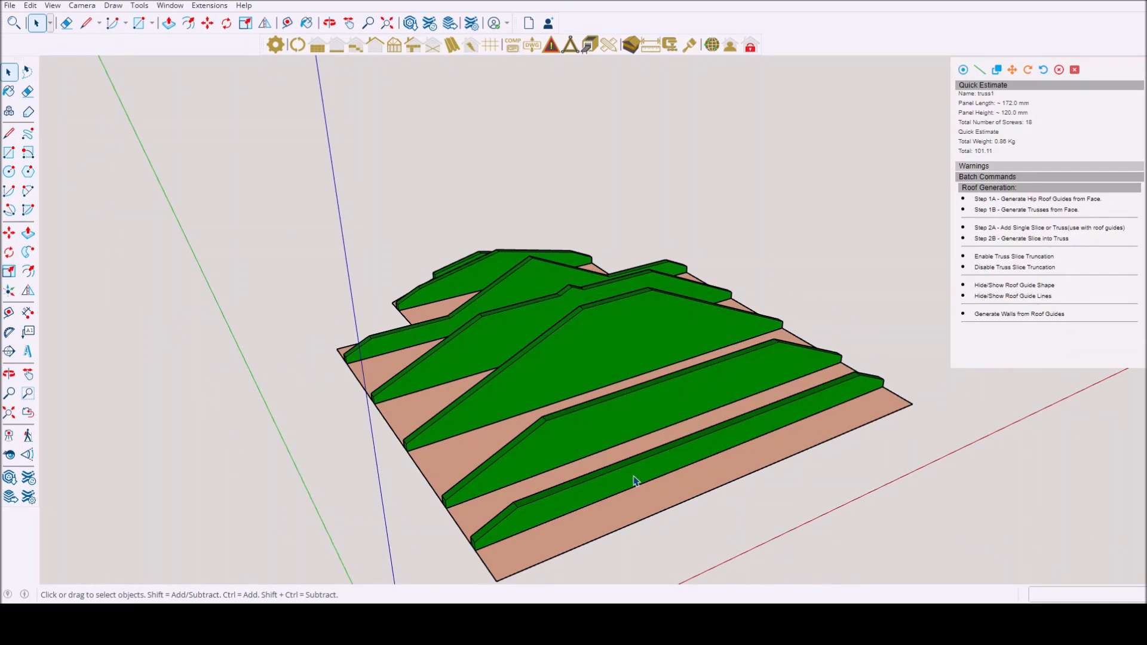
{"action": "mouse_move", "coordinate": [632, 470]}
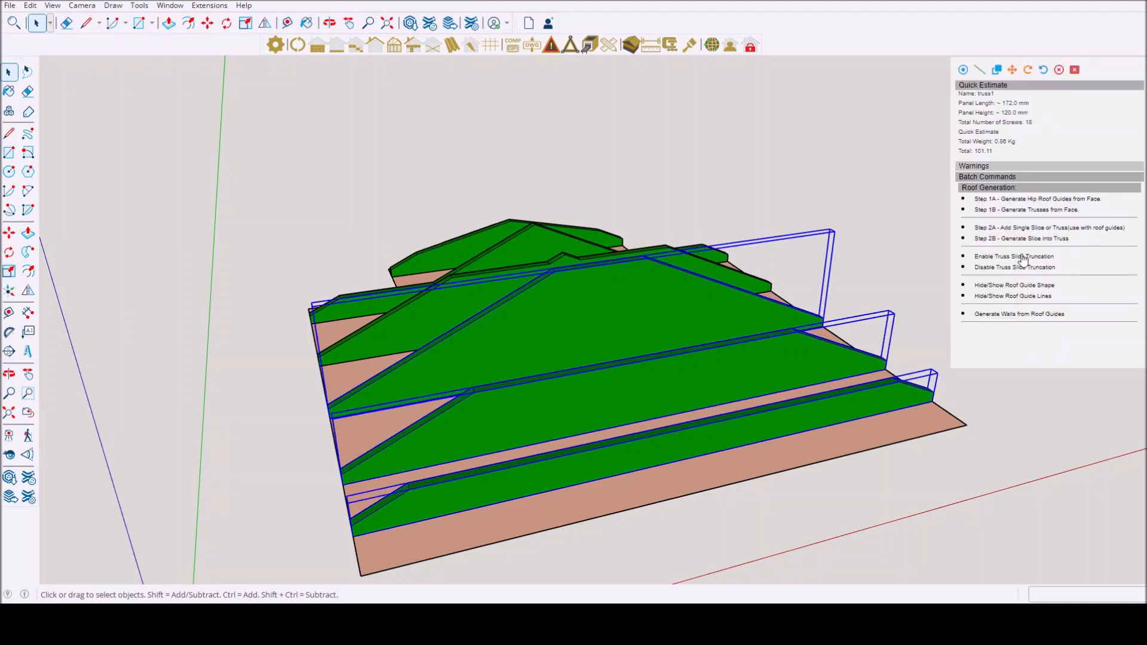
{"action": "left_click", "coordinate": [1012, 296]}
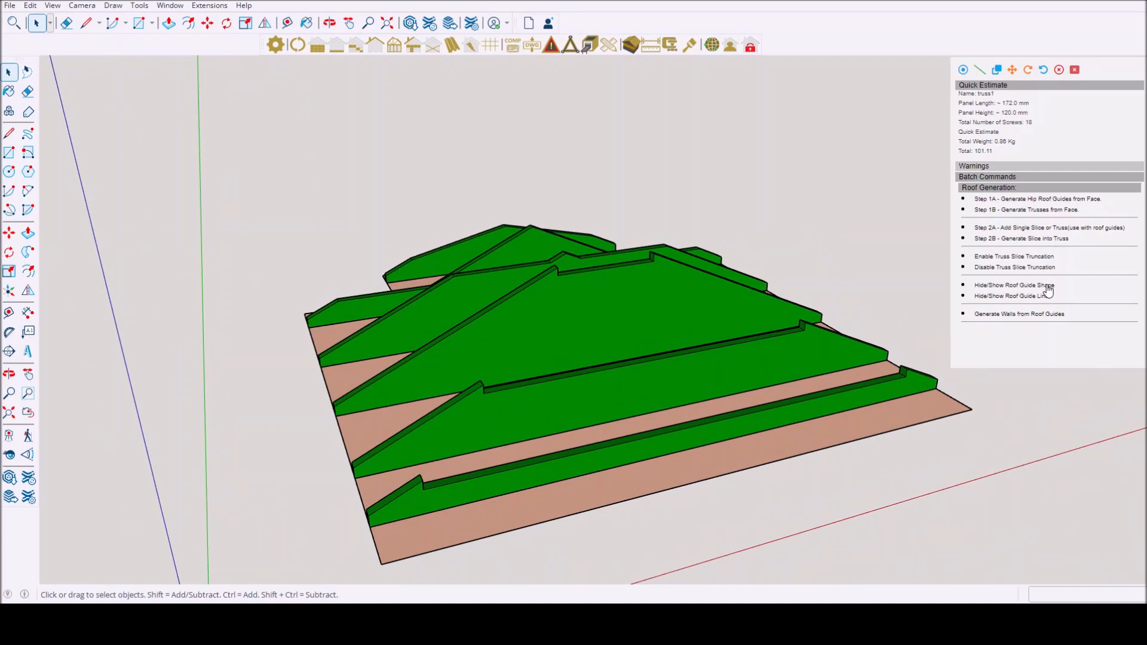
{"action": "mouse_move", "coordinate": [1040, 288]}
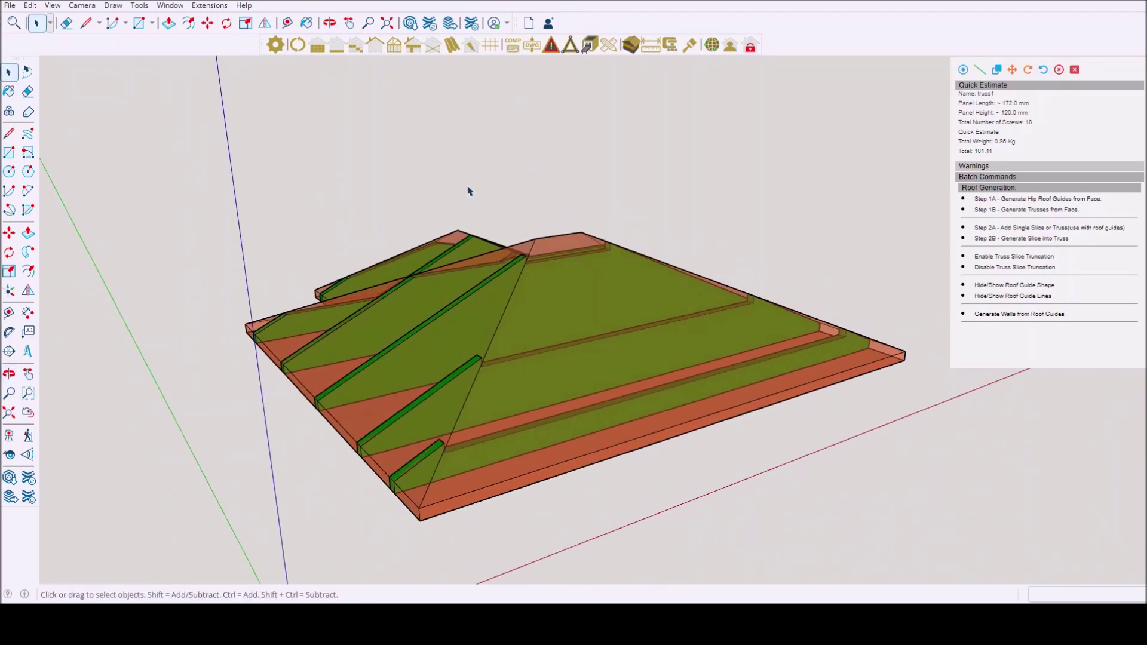
{"action": "mouse_move", "coordinate": [318, 170]}
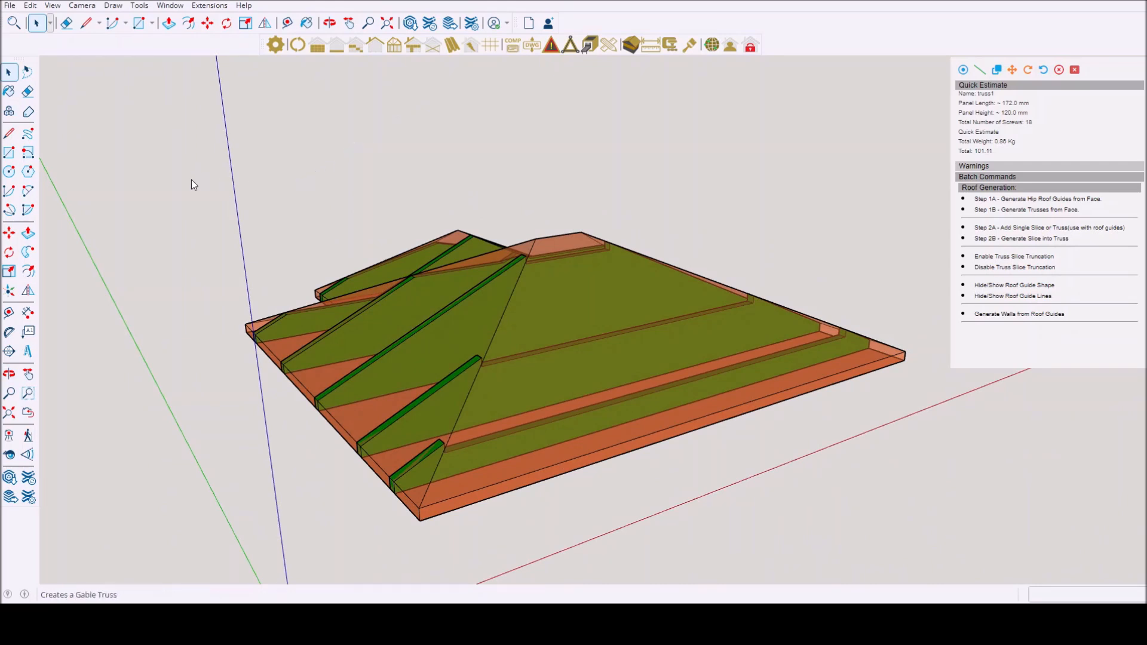
{"action": "mouse_move", "coordinate": [408, 185]}
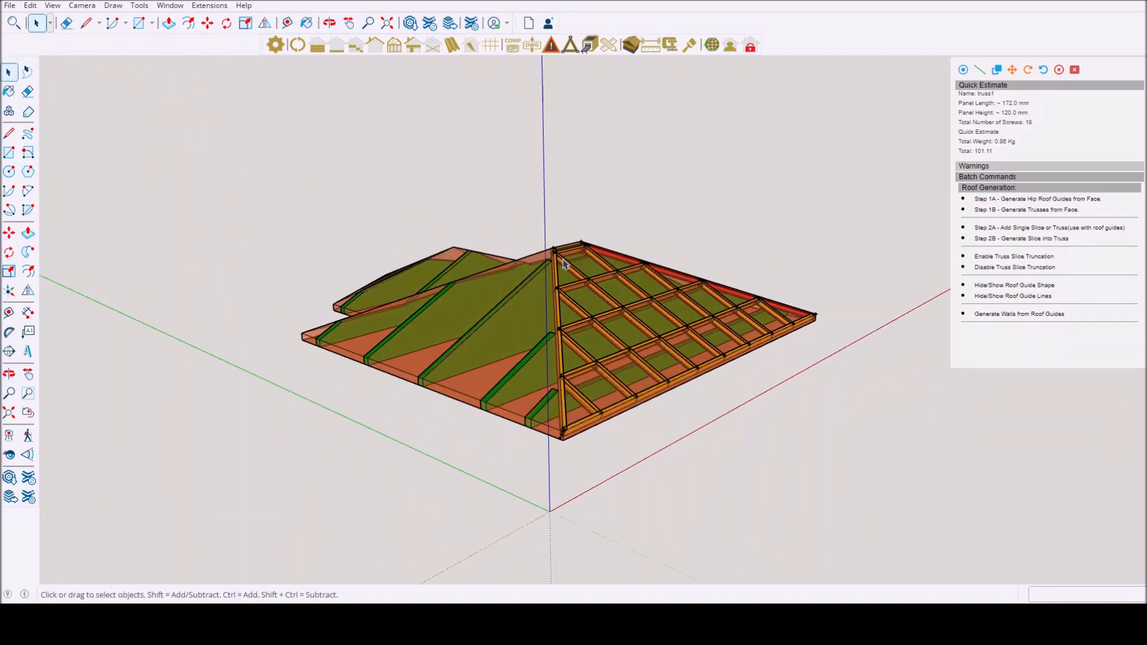
{"action": "left_click", "coordinate": [330, 23]}
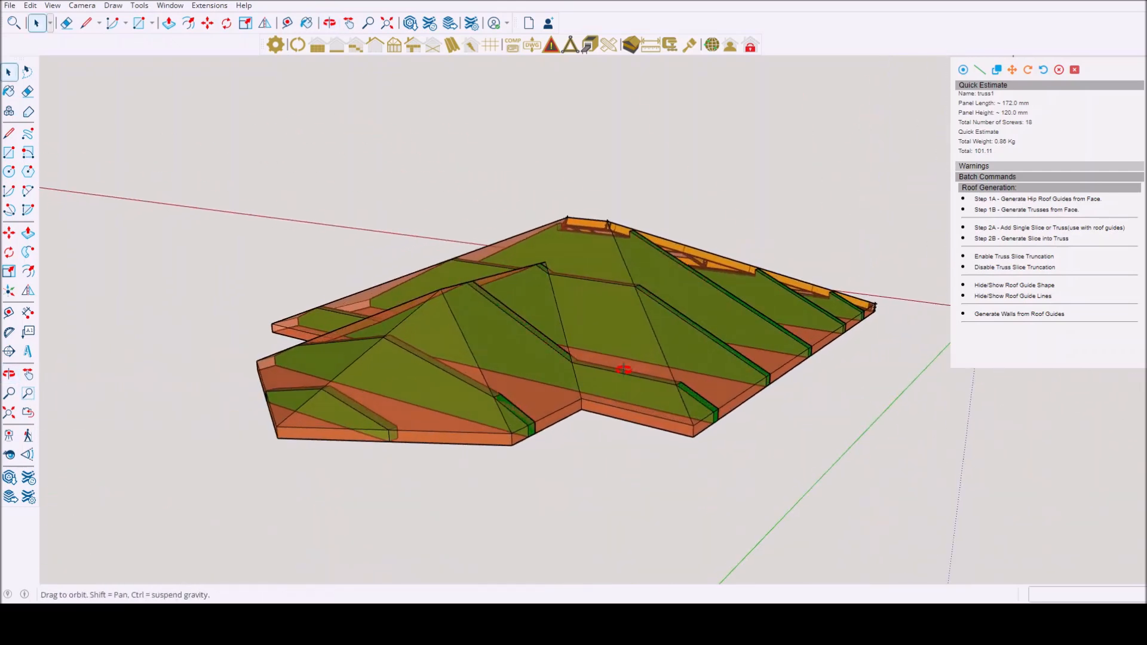
{"action": "left_click_drag", "start_coordinate": [622, 369], "coordinate": [634, 277]}
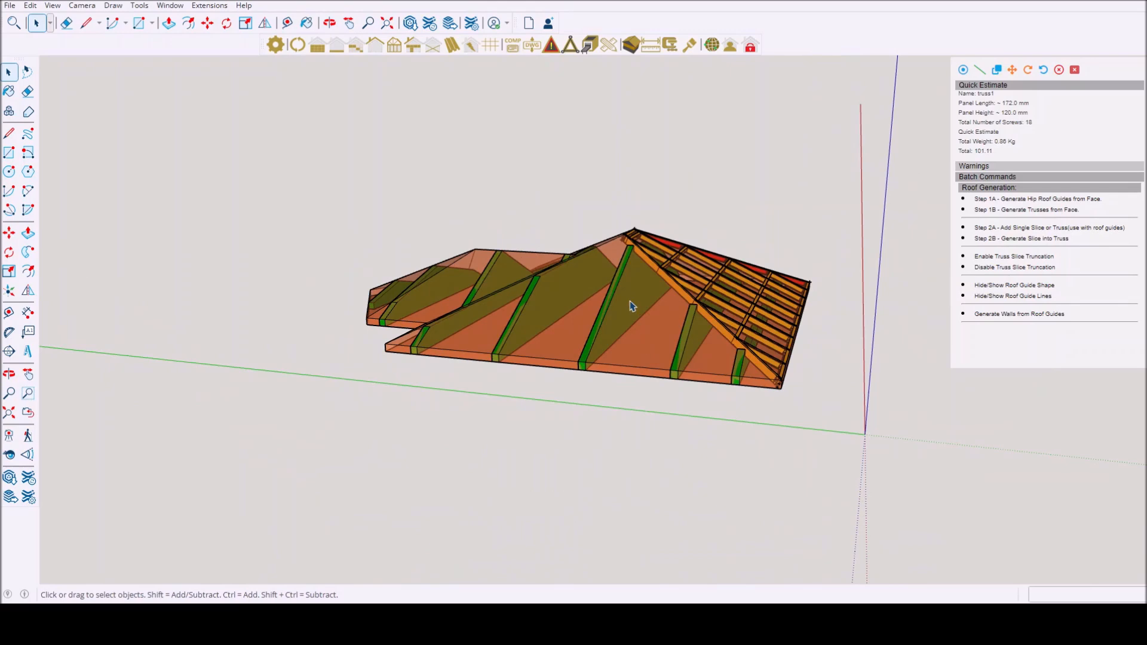
{"action": "mouse_move", "coordinate": [649, 337]}
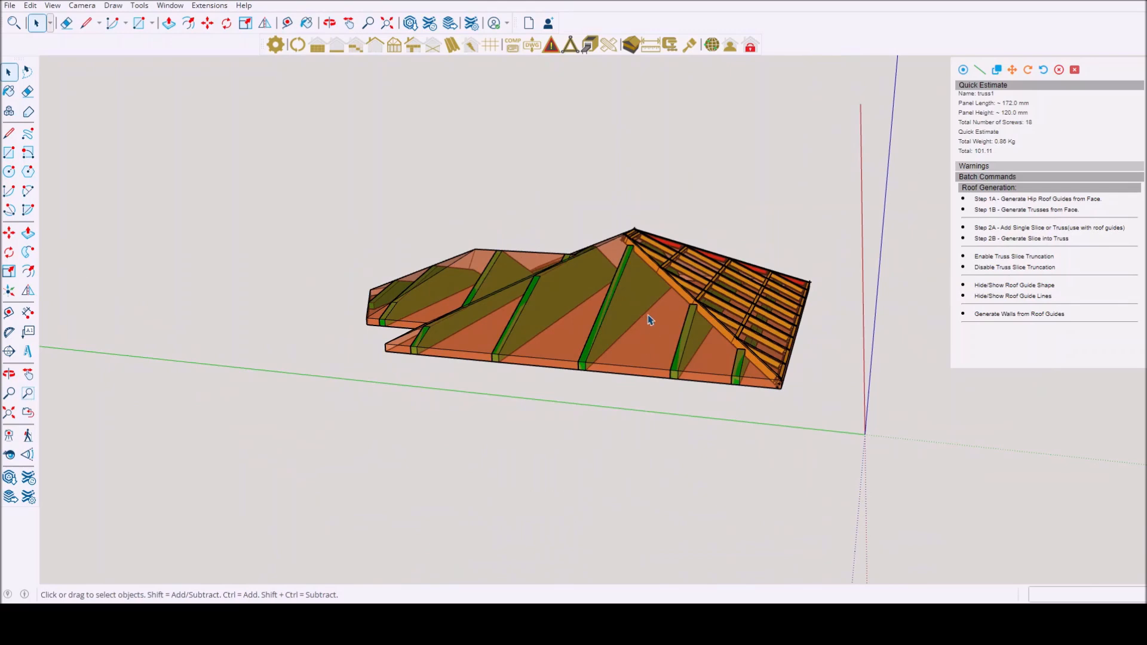
{"action": "left_click", "coordinate": [329, 22]}
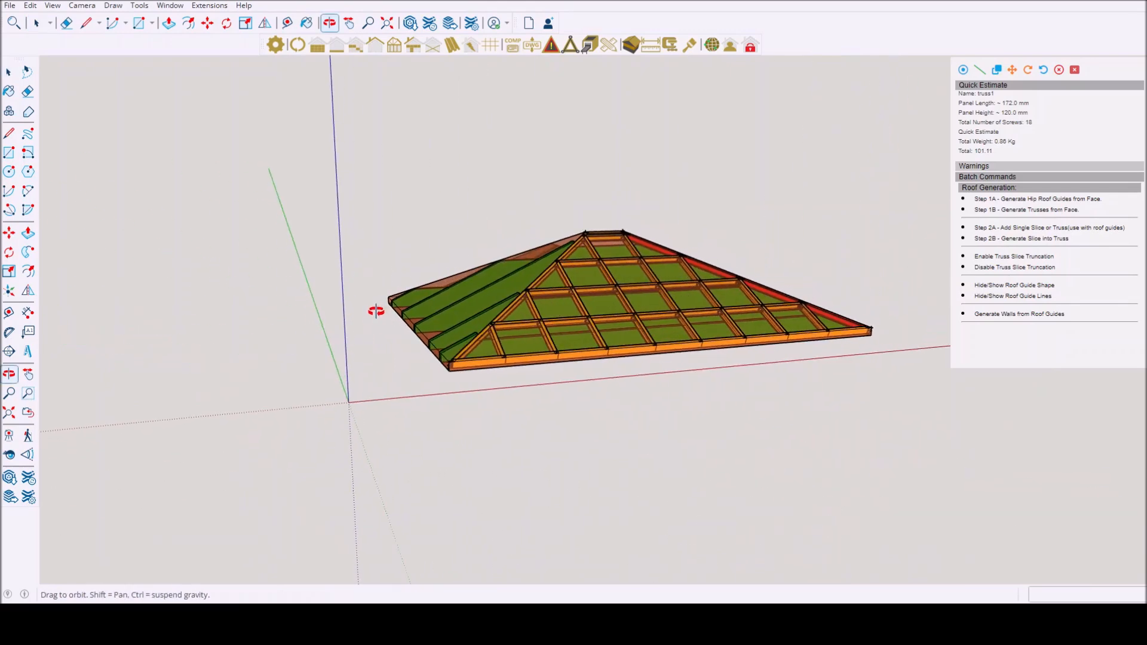